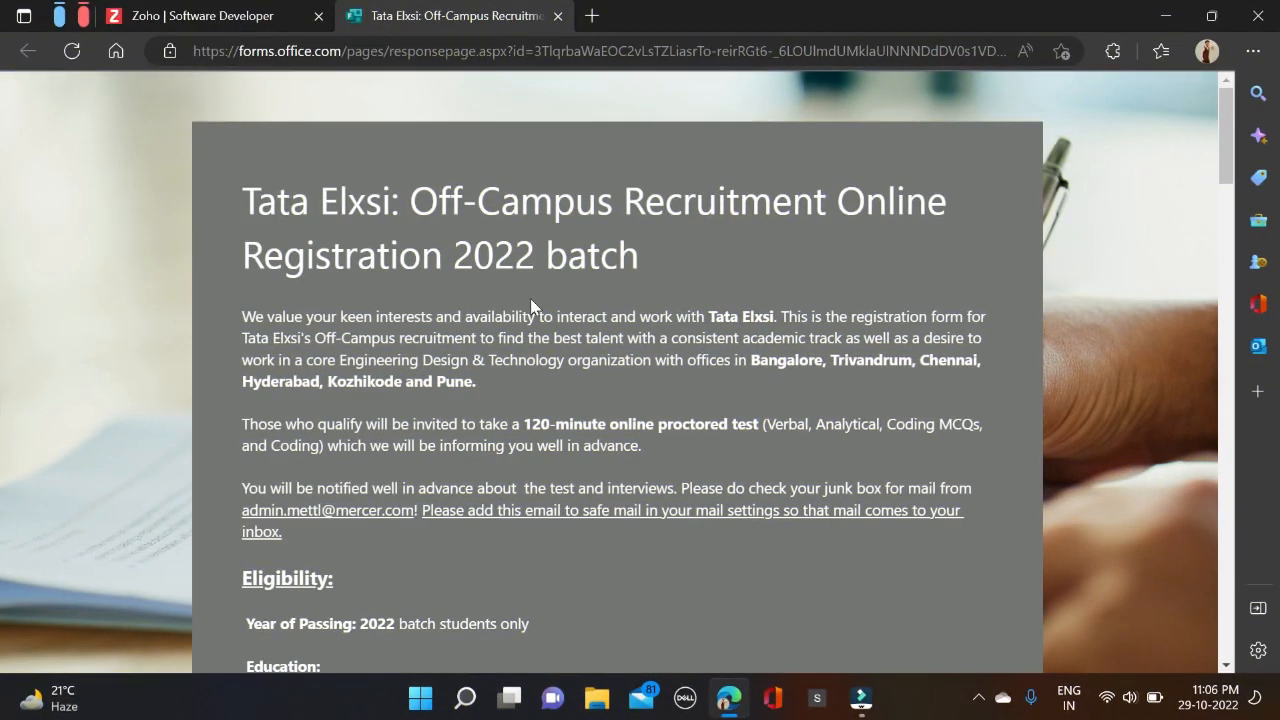
mouse_move(528, 302)
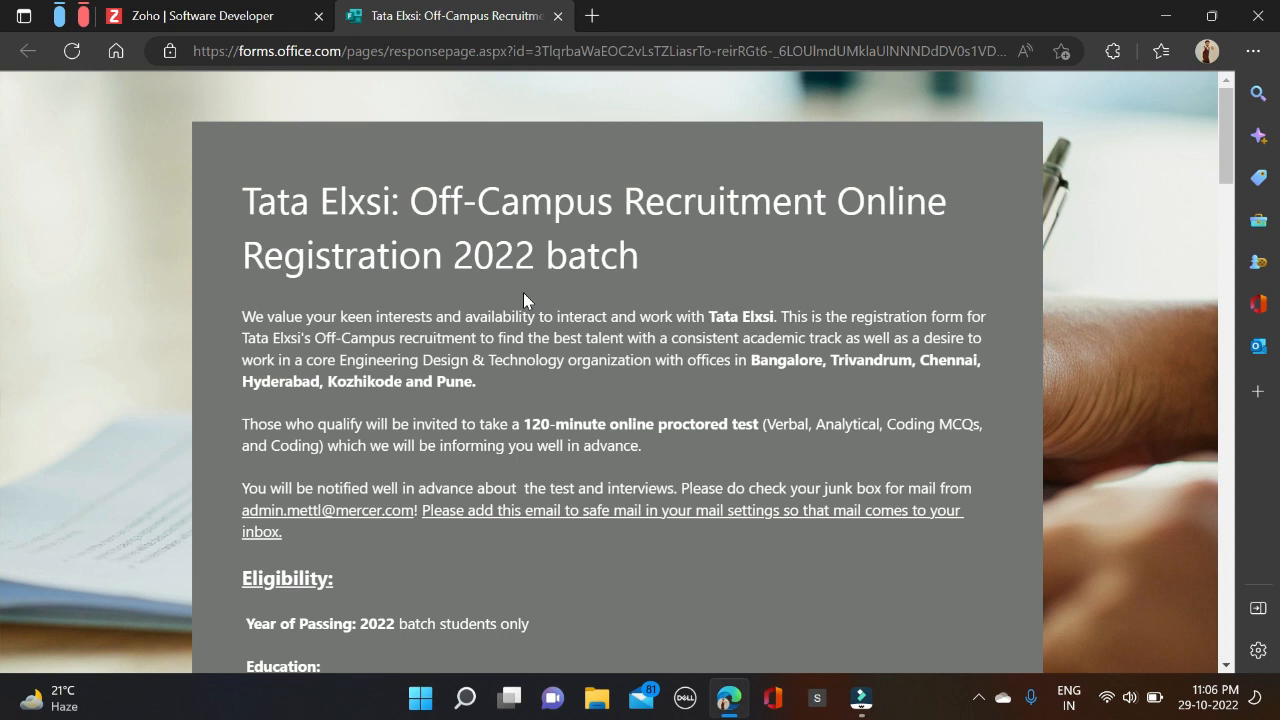
Highlight '2022 batch students only' and then the list of eligible specializations in the eligibility criteria.
scroll(down, 3)
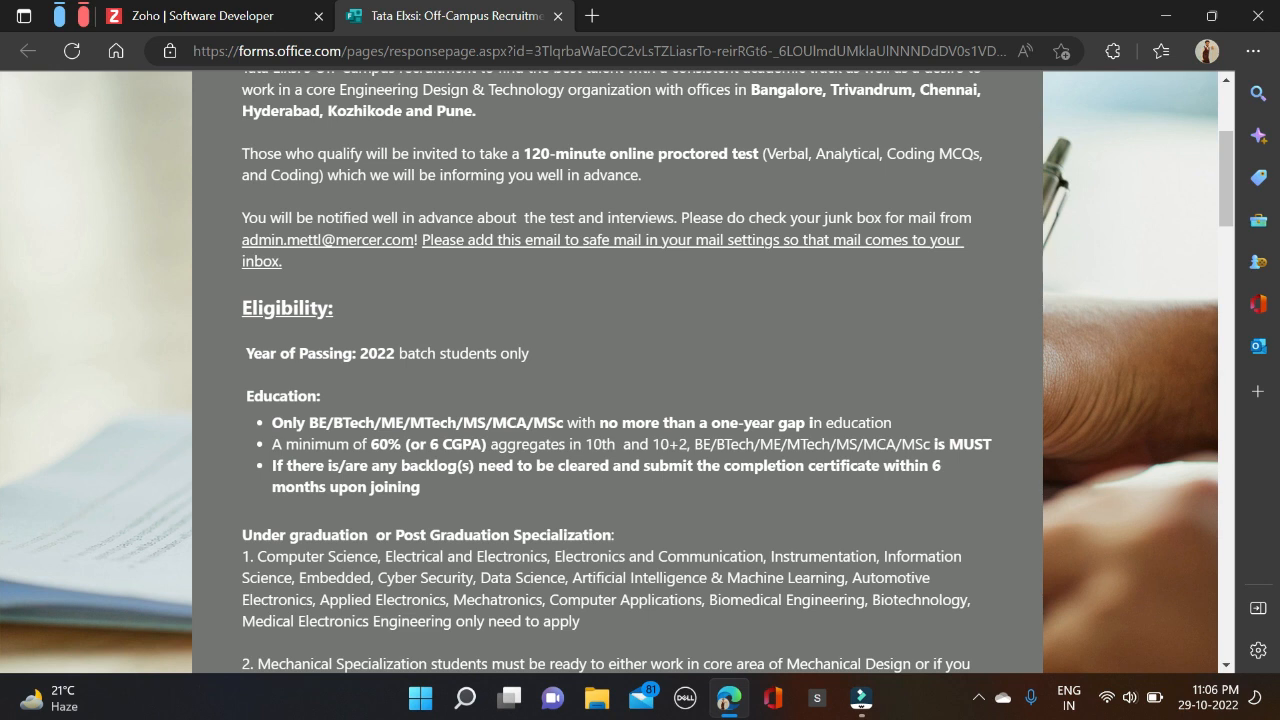
drag(356, 352, 530, 352)
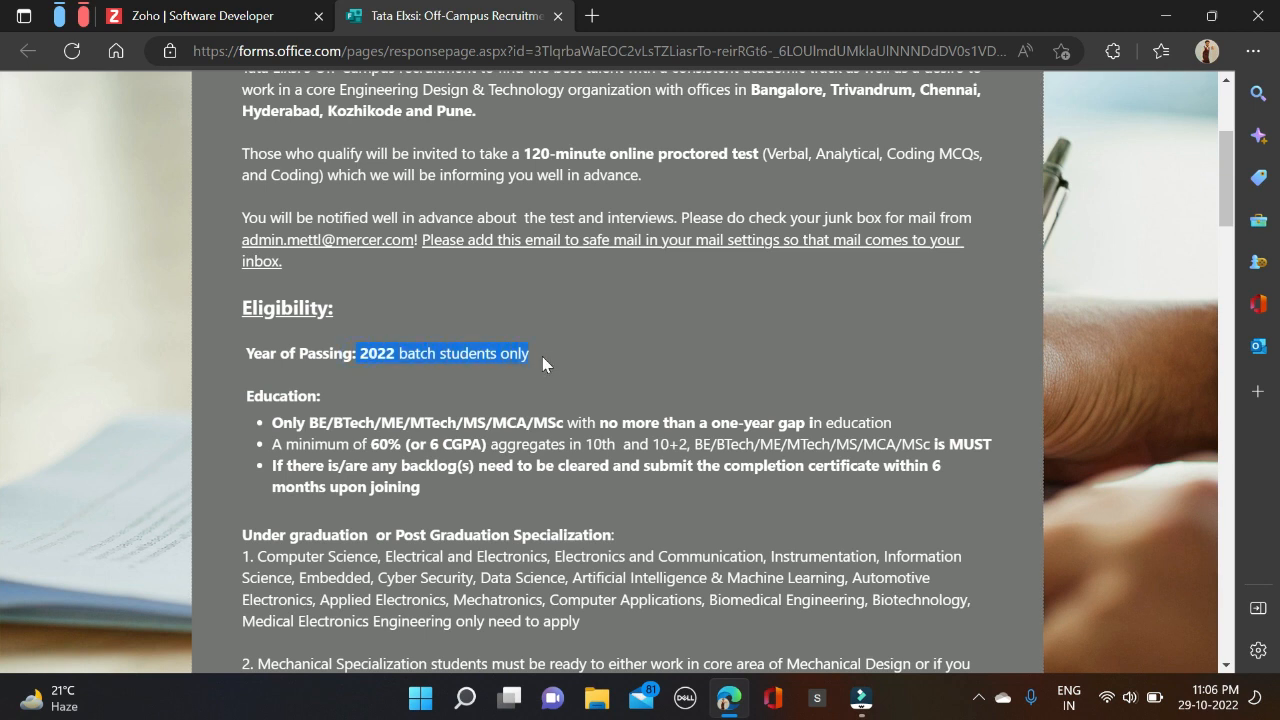
scroll(down, 3)
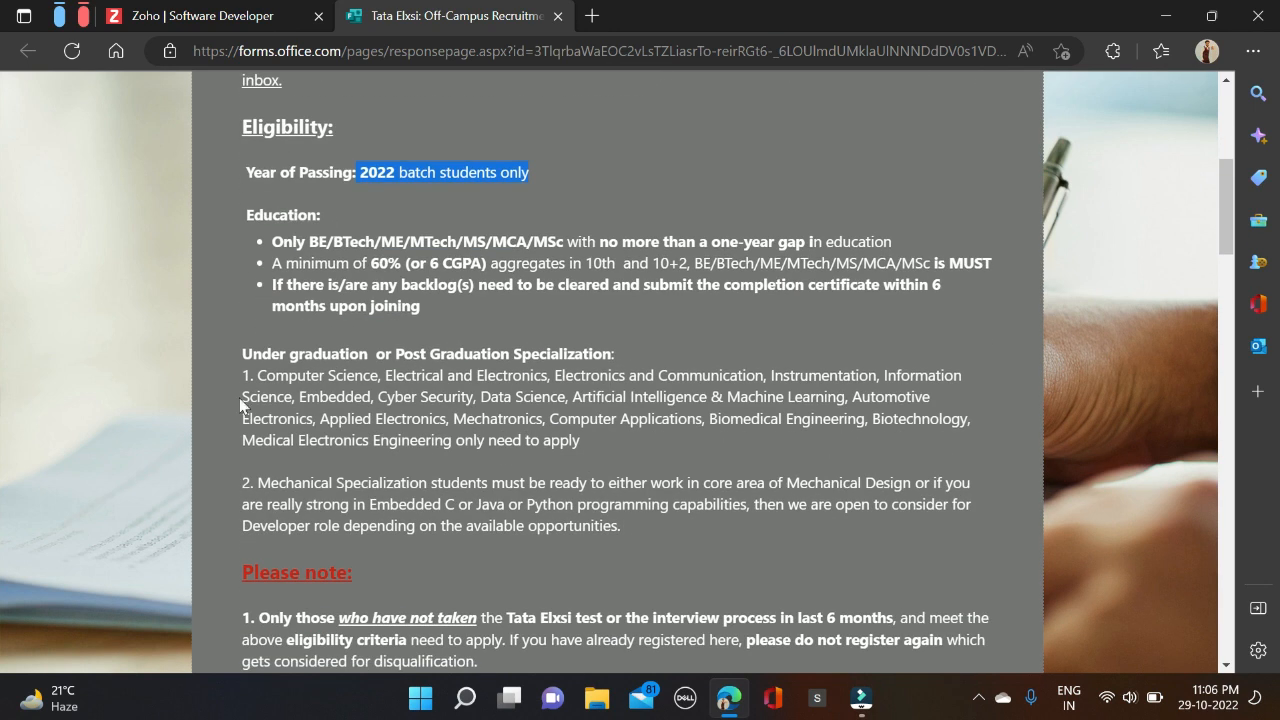
drag(242, 376, 436, 396)
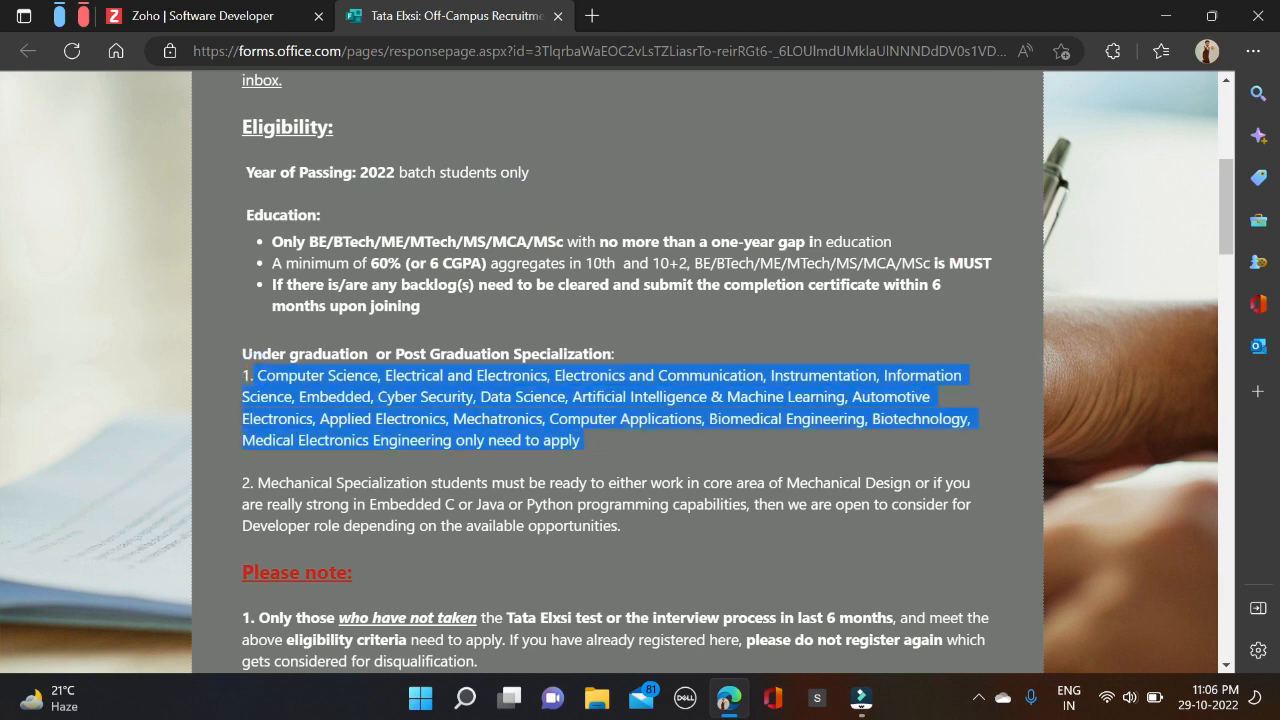
mouse_move(198, 400)
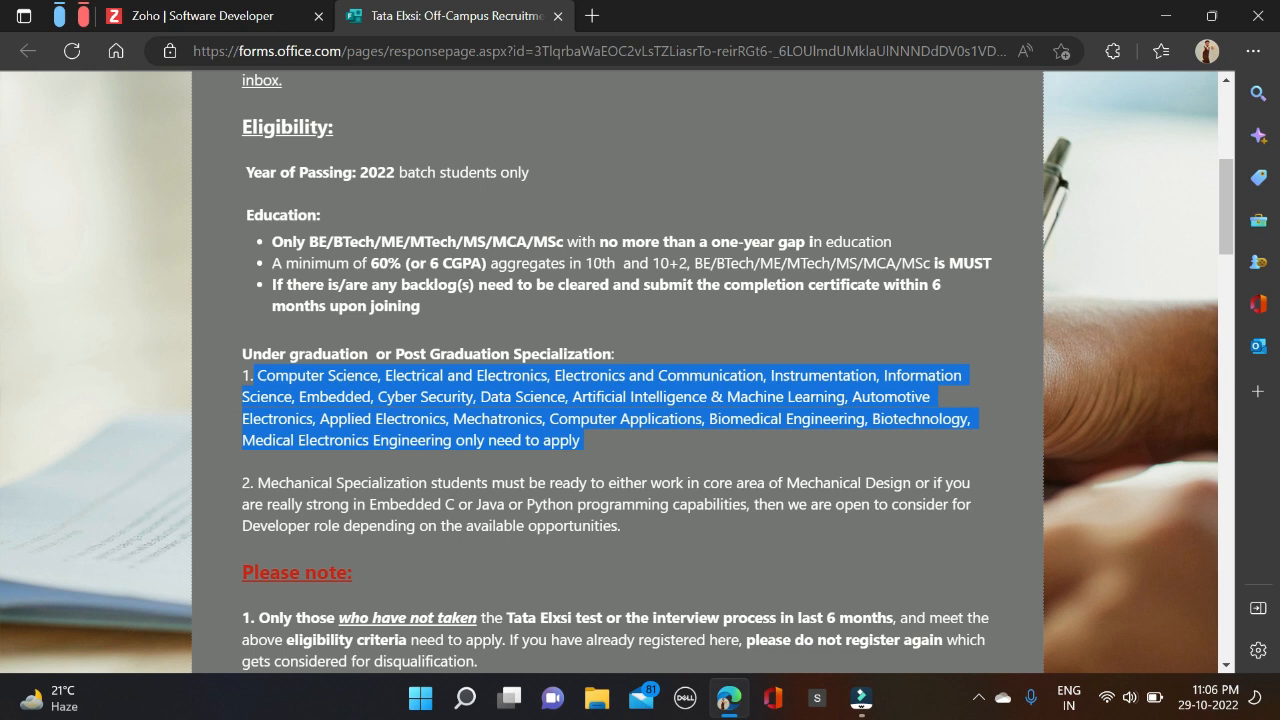
click(558, 458)
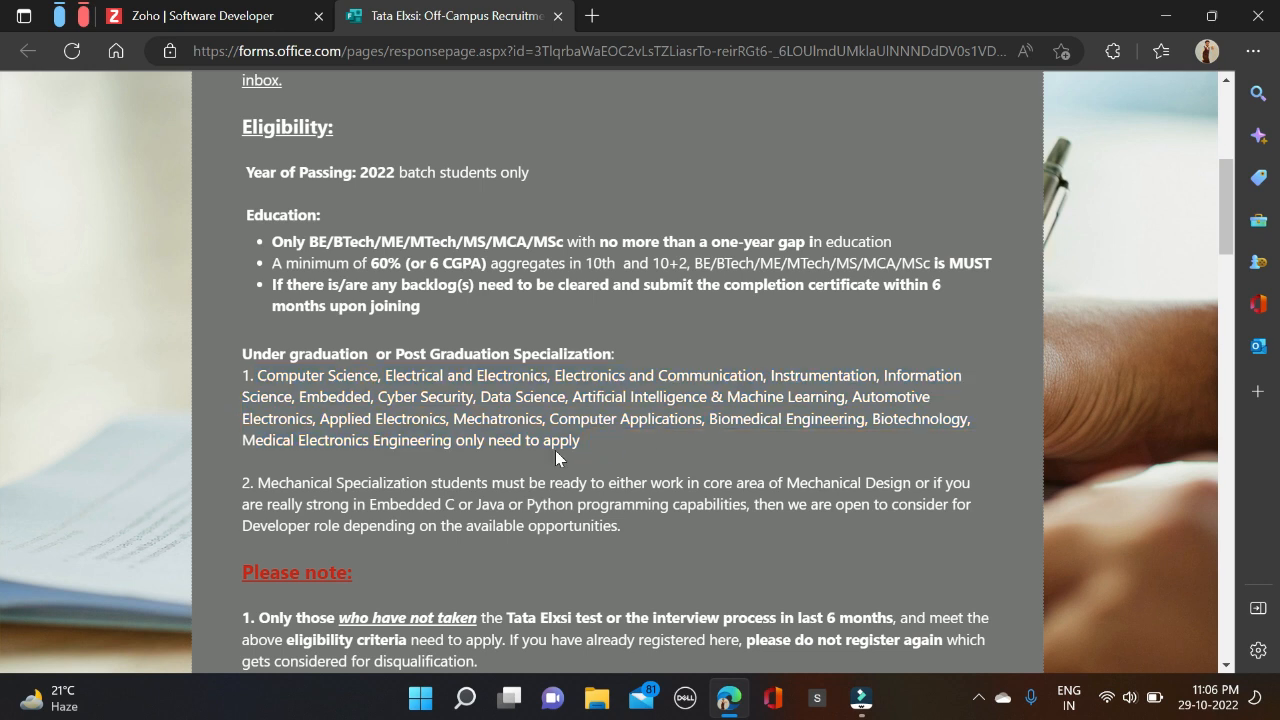
mouse_move(572, 460)
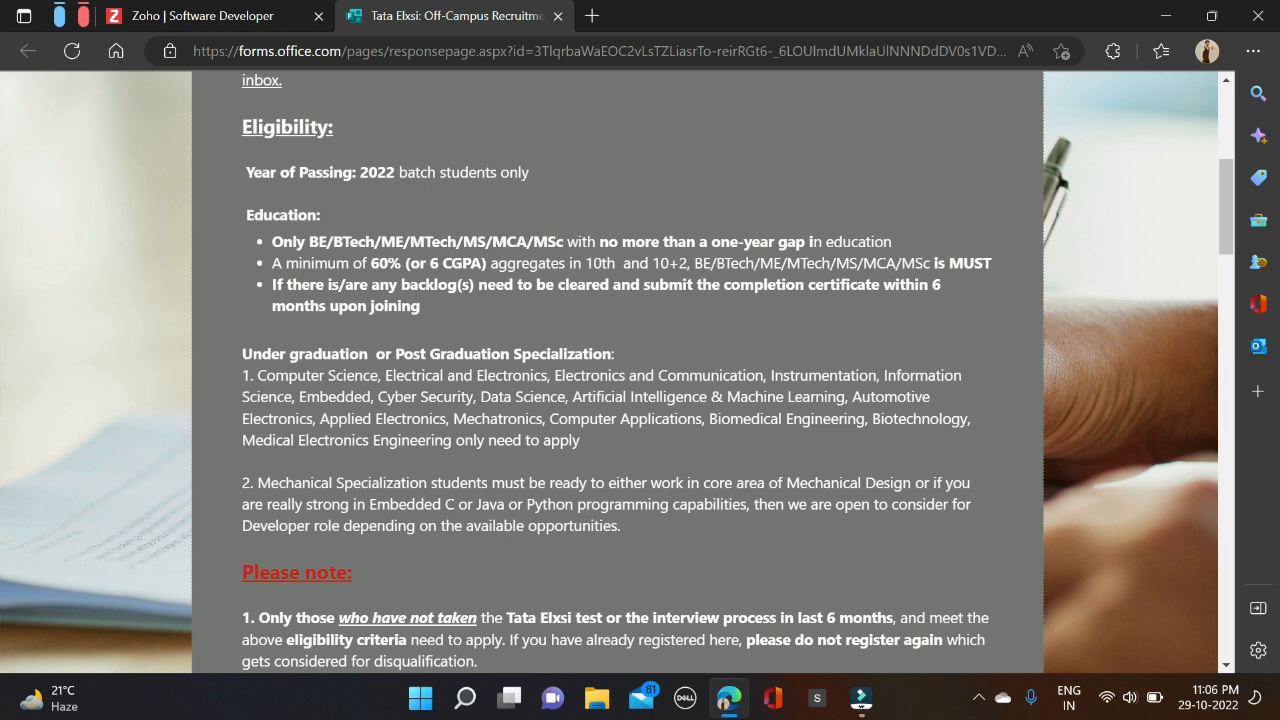
scroll(down, 3)
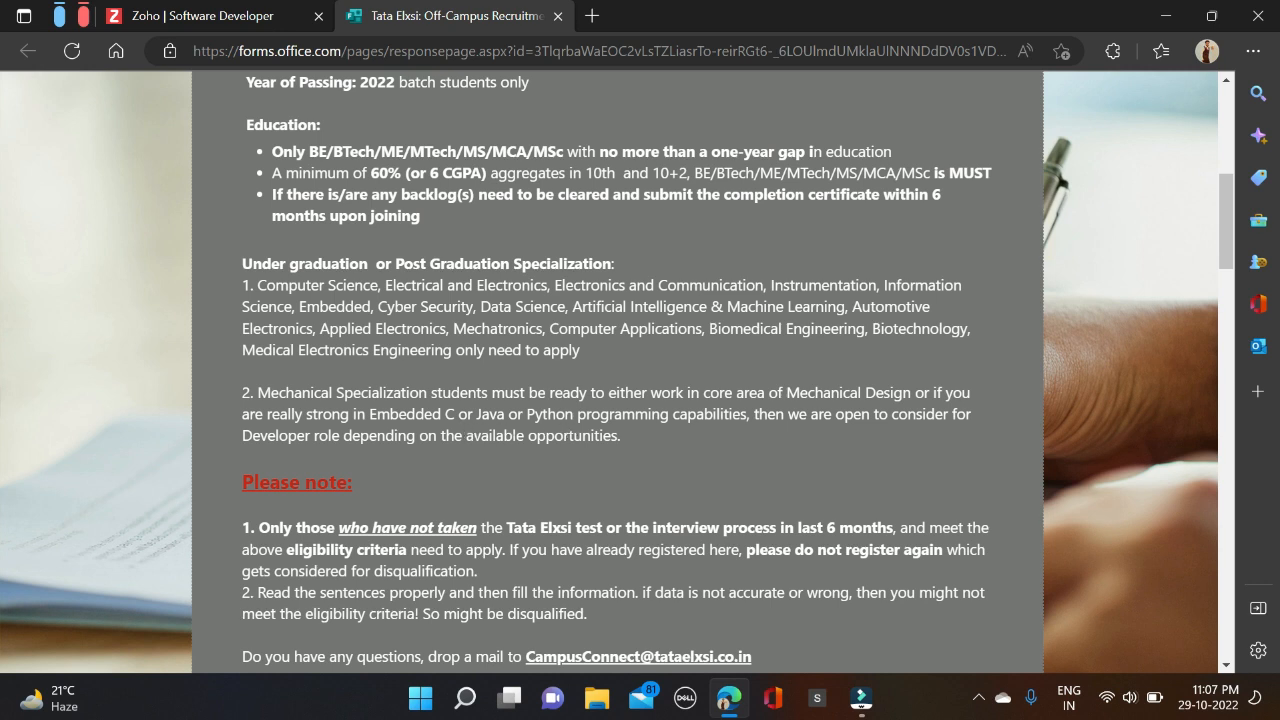
mouse_move(766, 460)
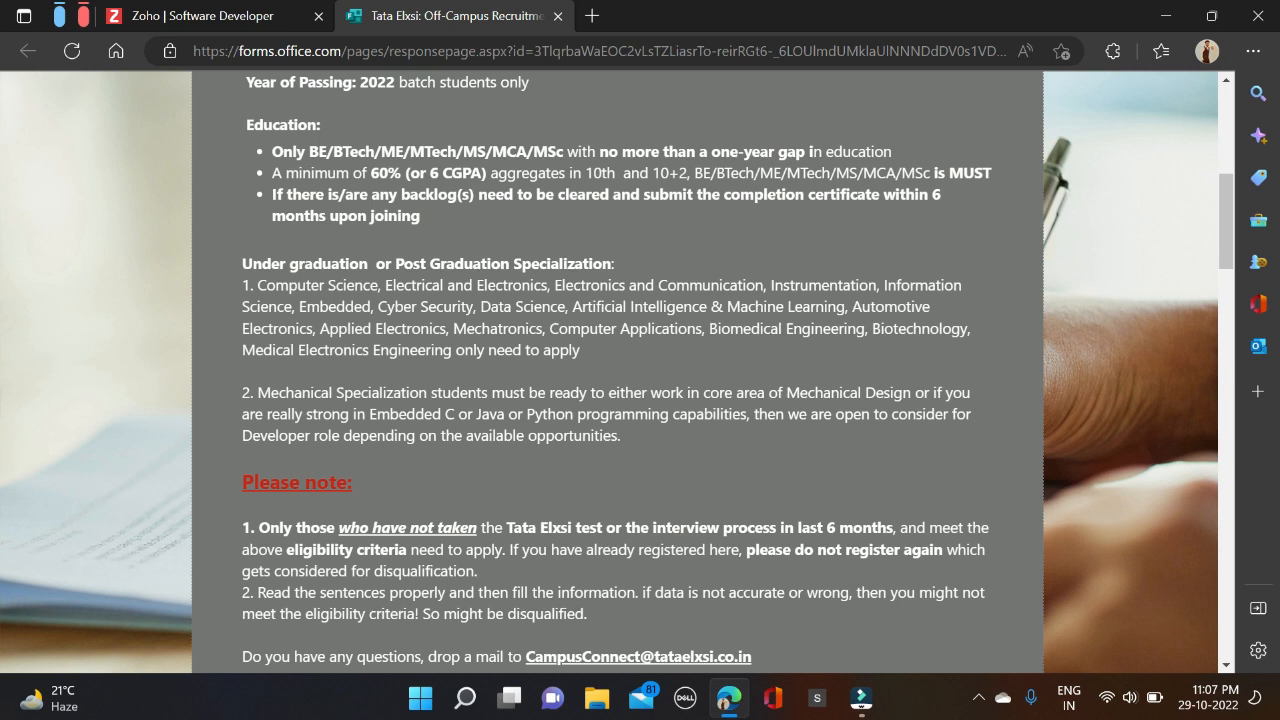
scroll(up, 3)
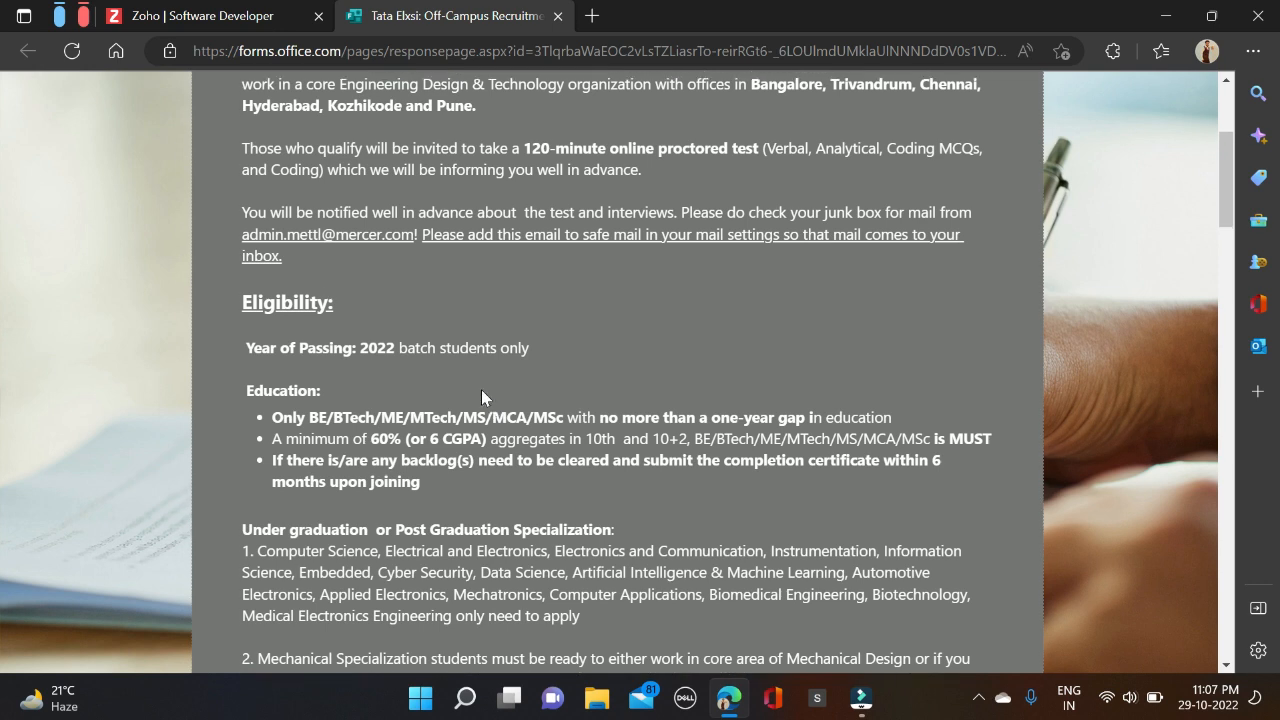
scroll(up, 3)
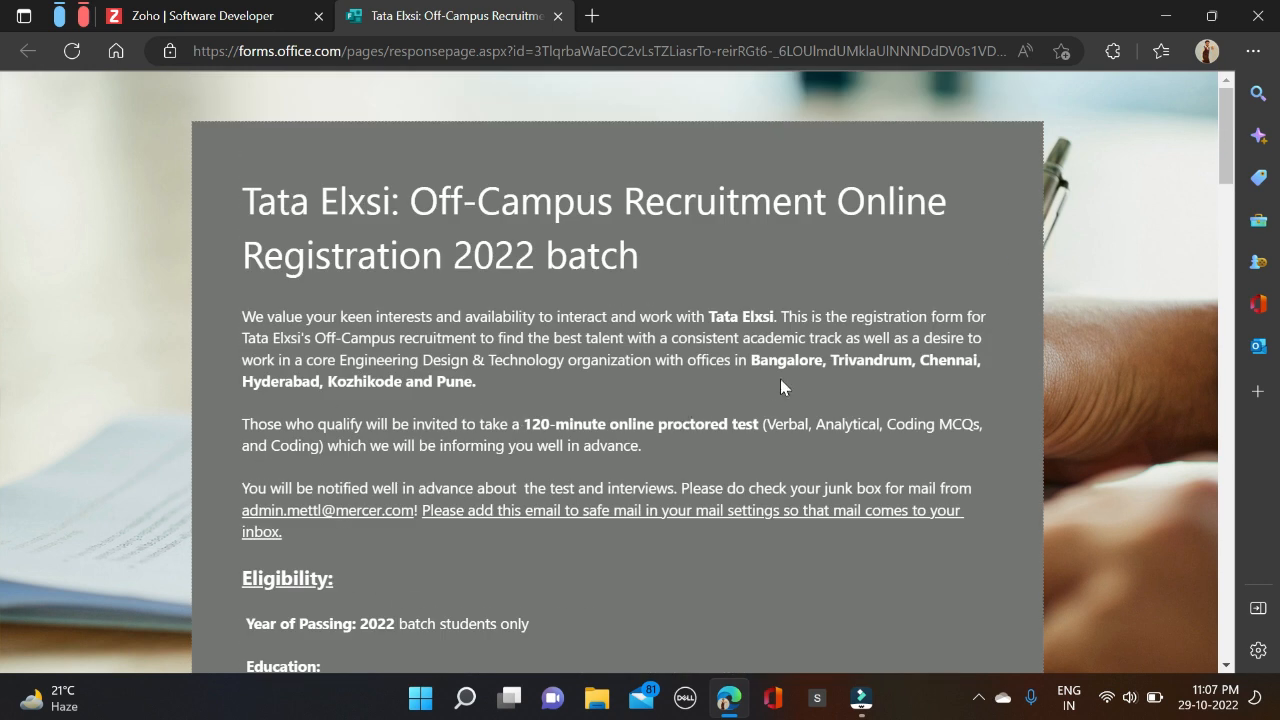
mouse_move(438, 404)
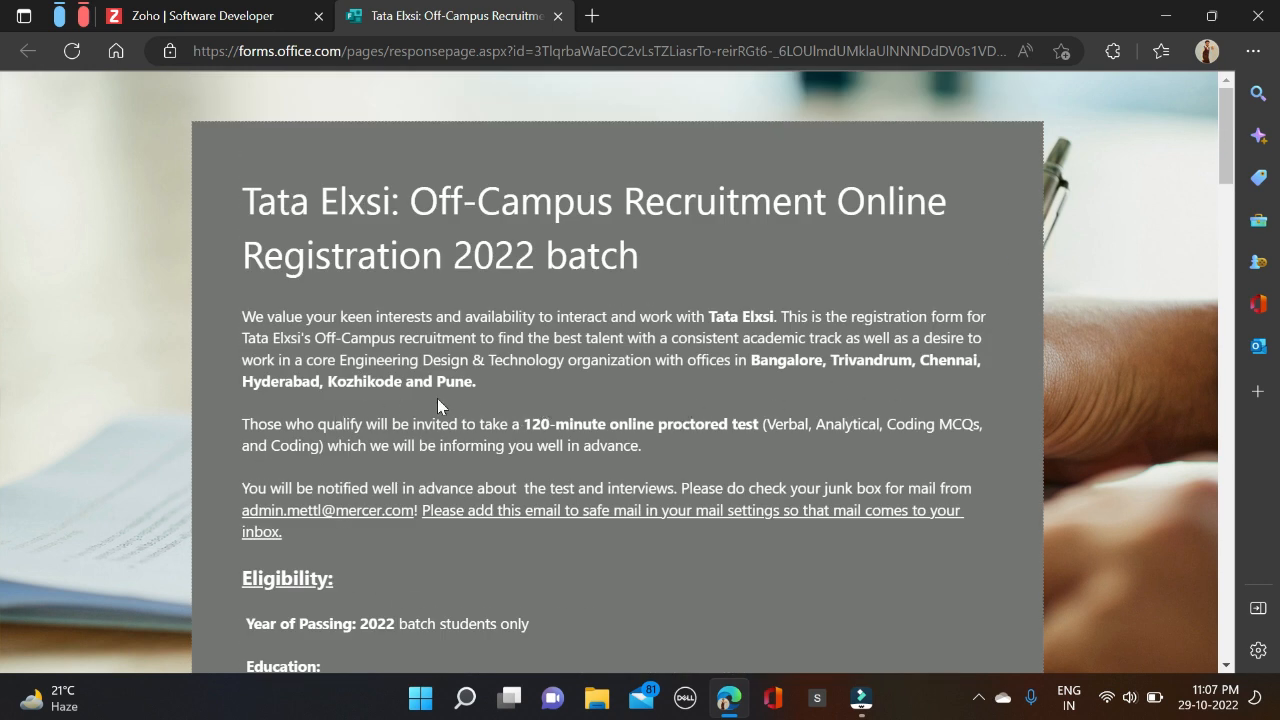
mouse_move(740, 384)
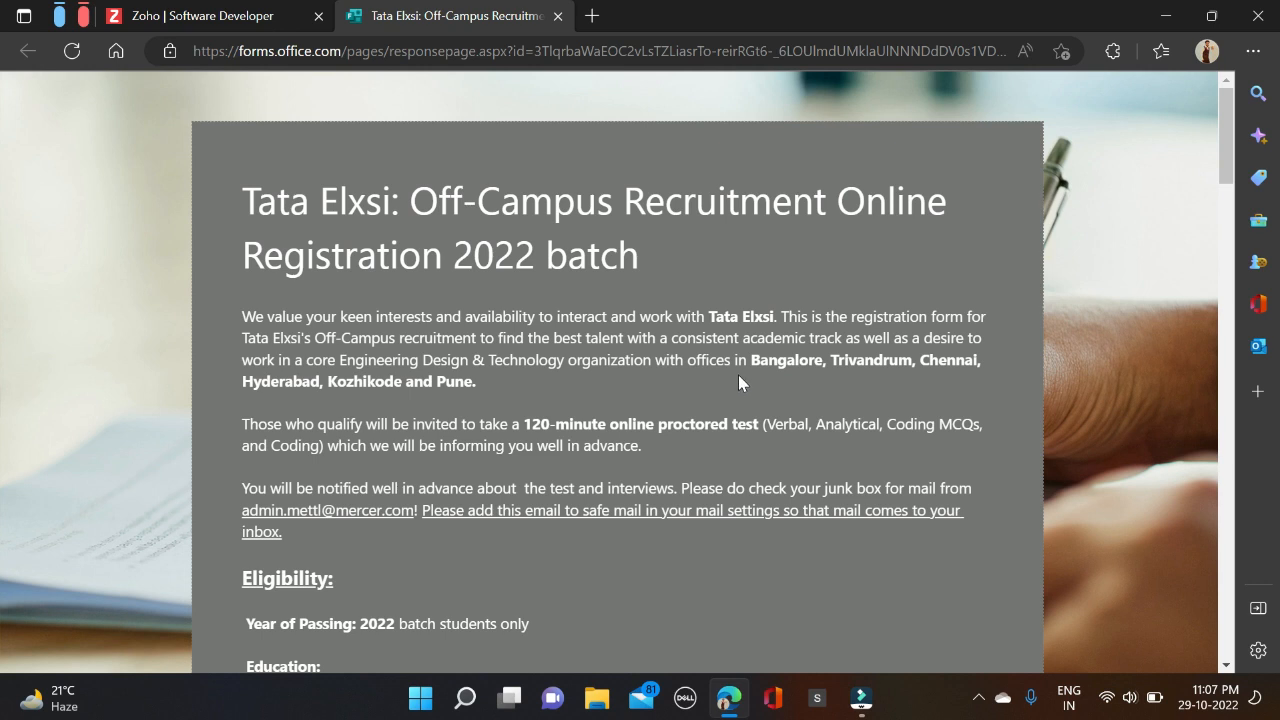
scroll(down, 3)
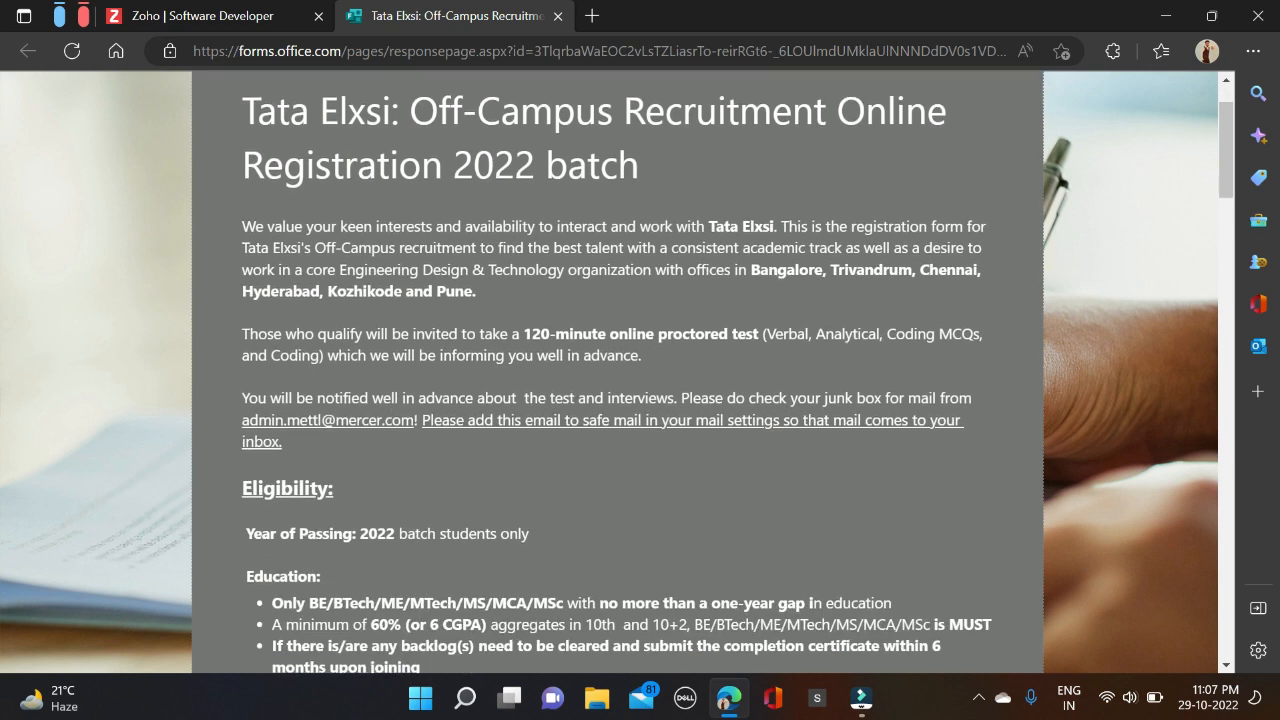
mouse_move(800, 360)
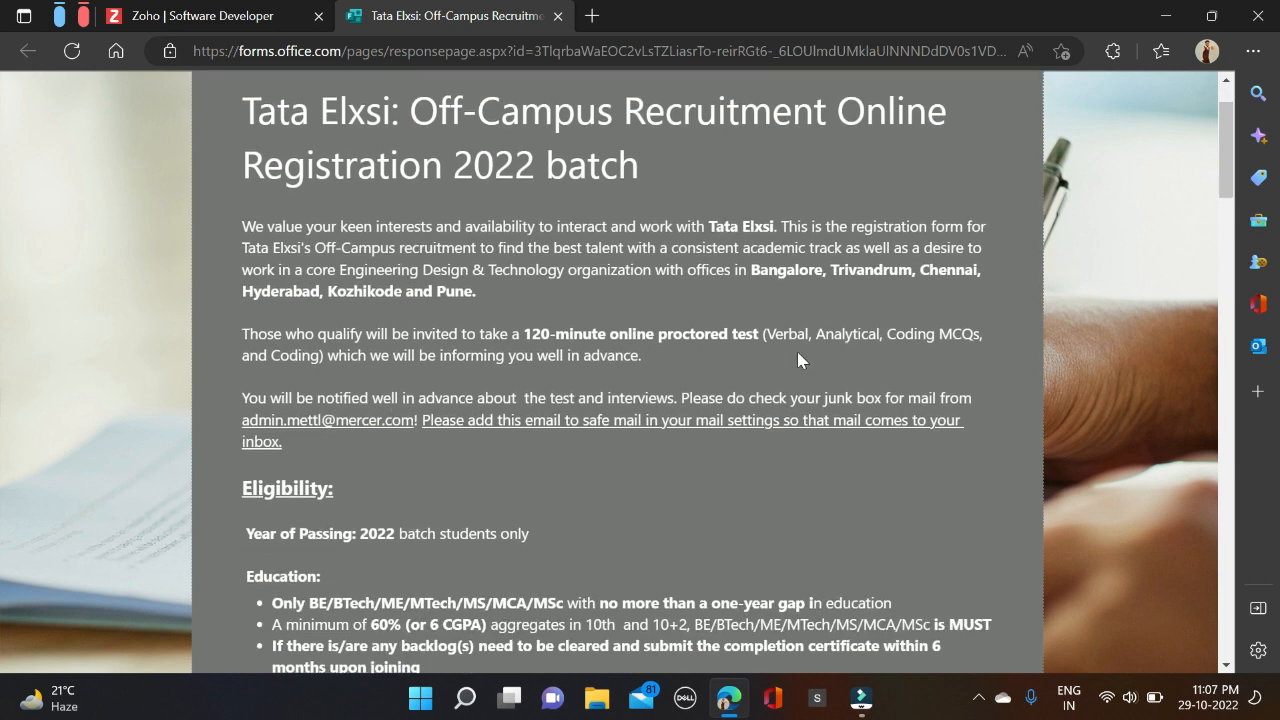
mouse_move(872, 360)
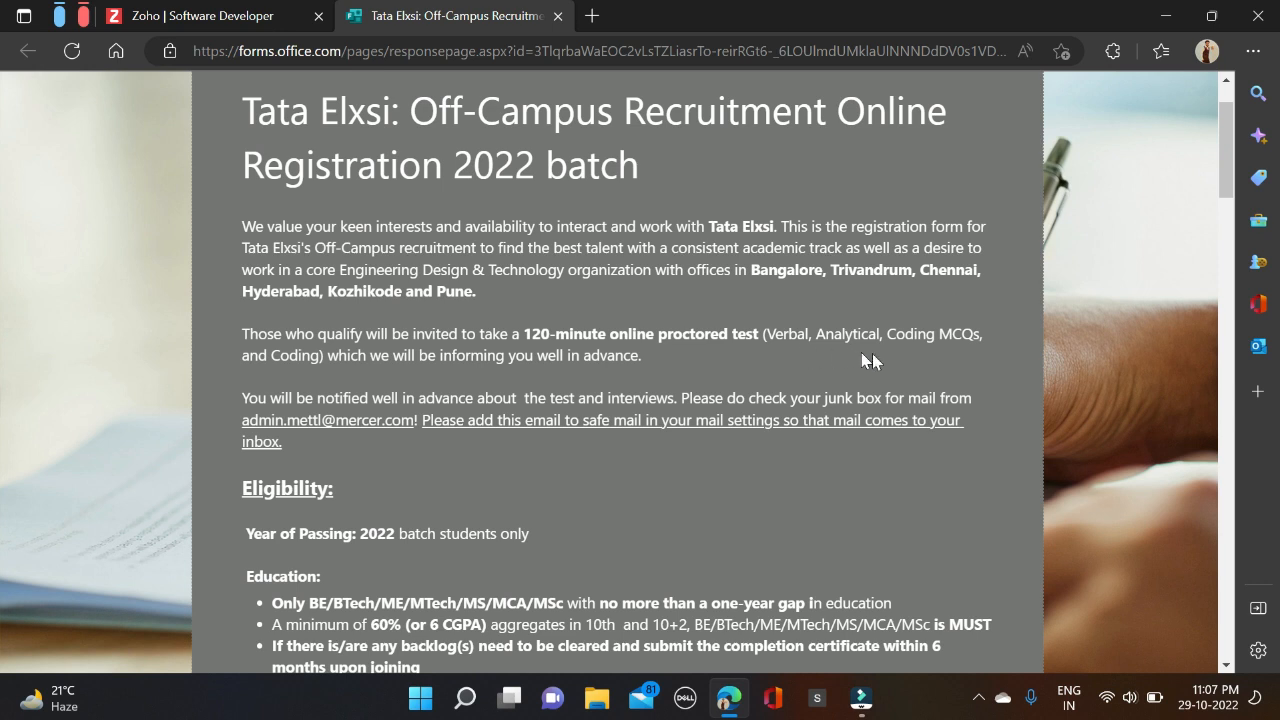
mouse_move(320, 390)
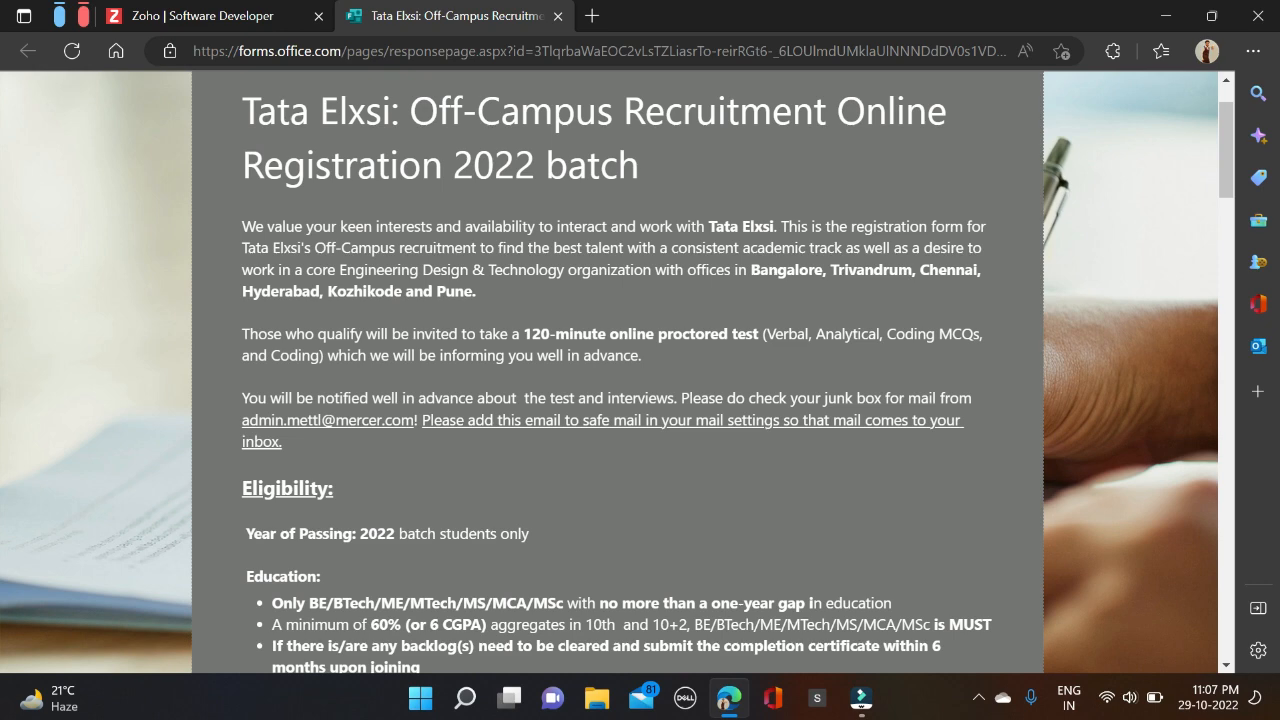
scroll(down, 3)
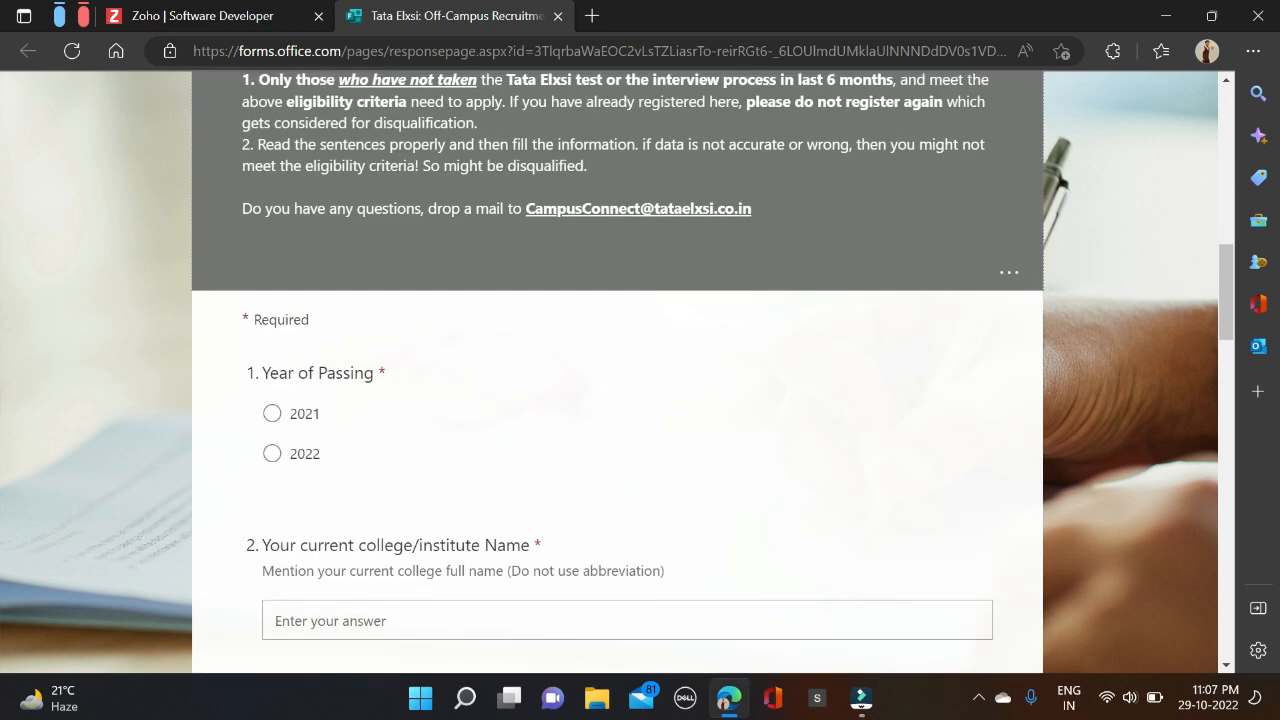
scroll(down, 3)
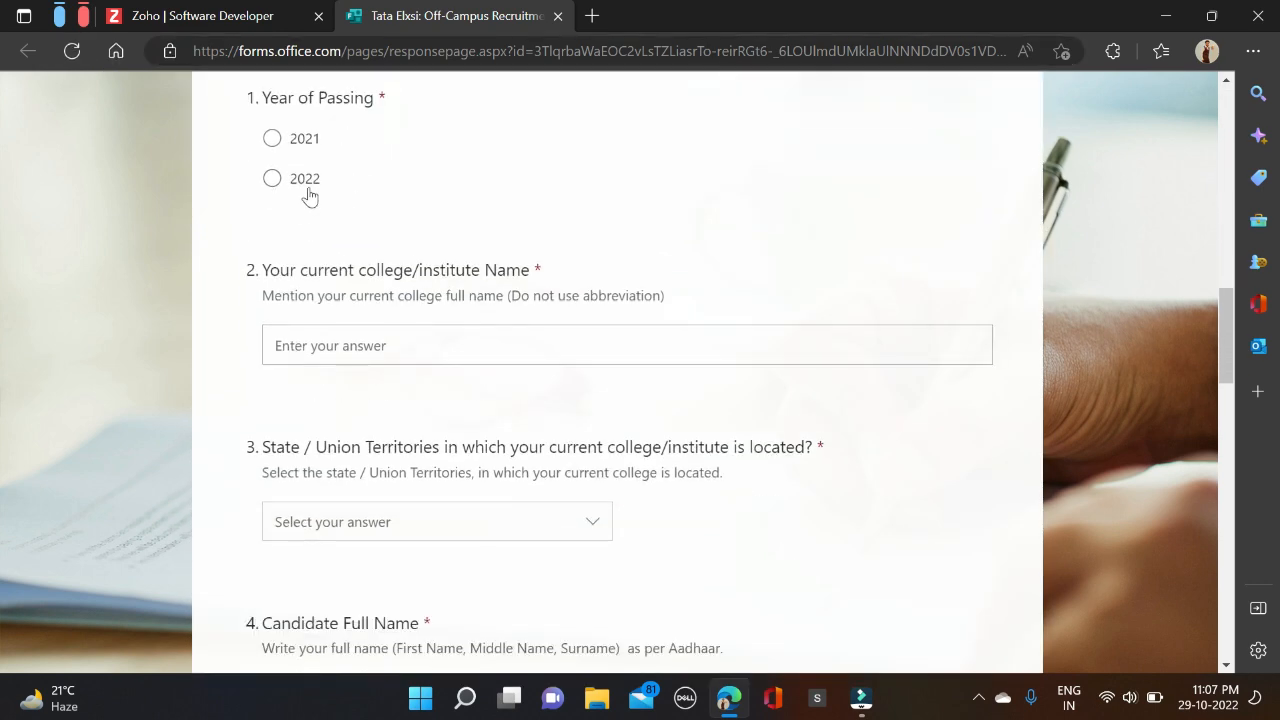
scroll(down, 3)
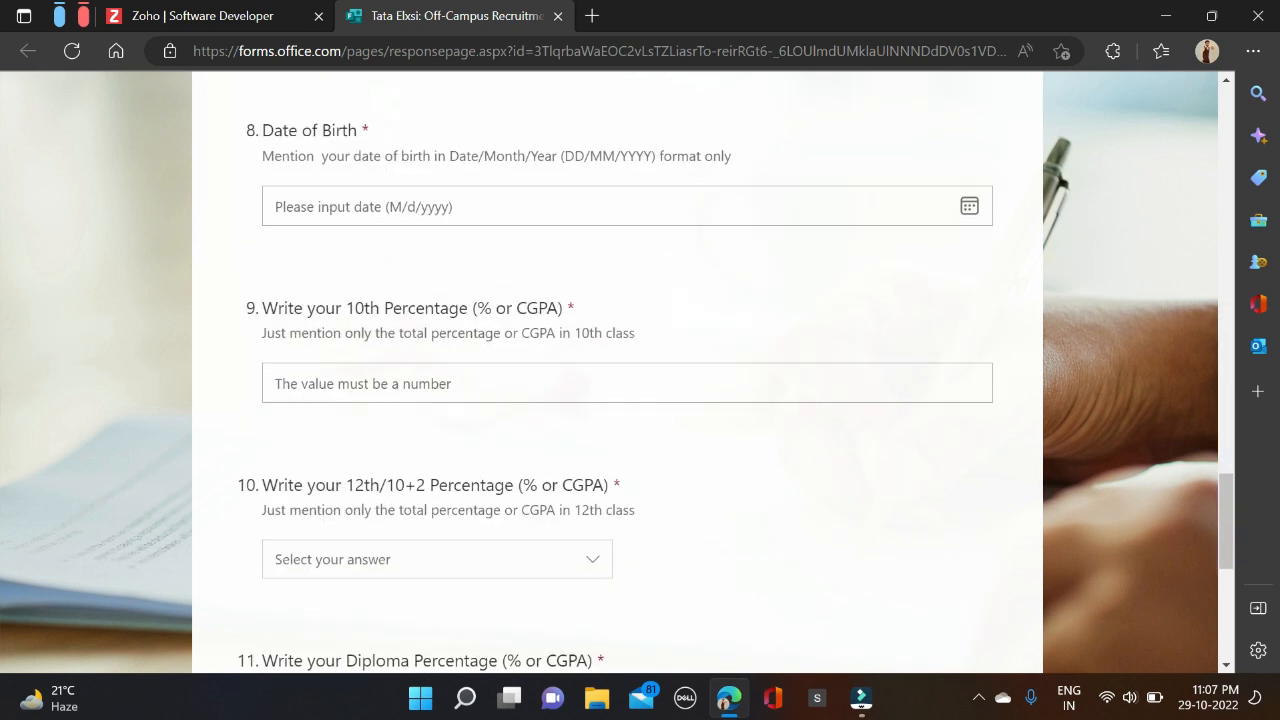
scroll(down, 3)
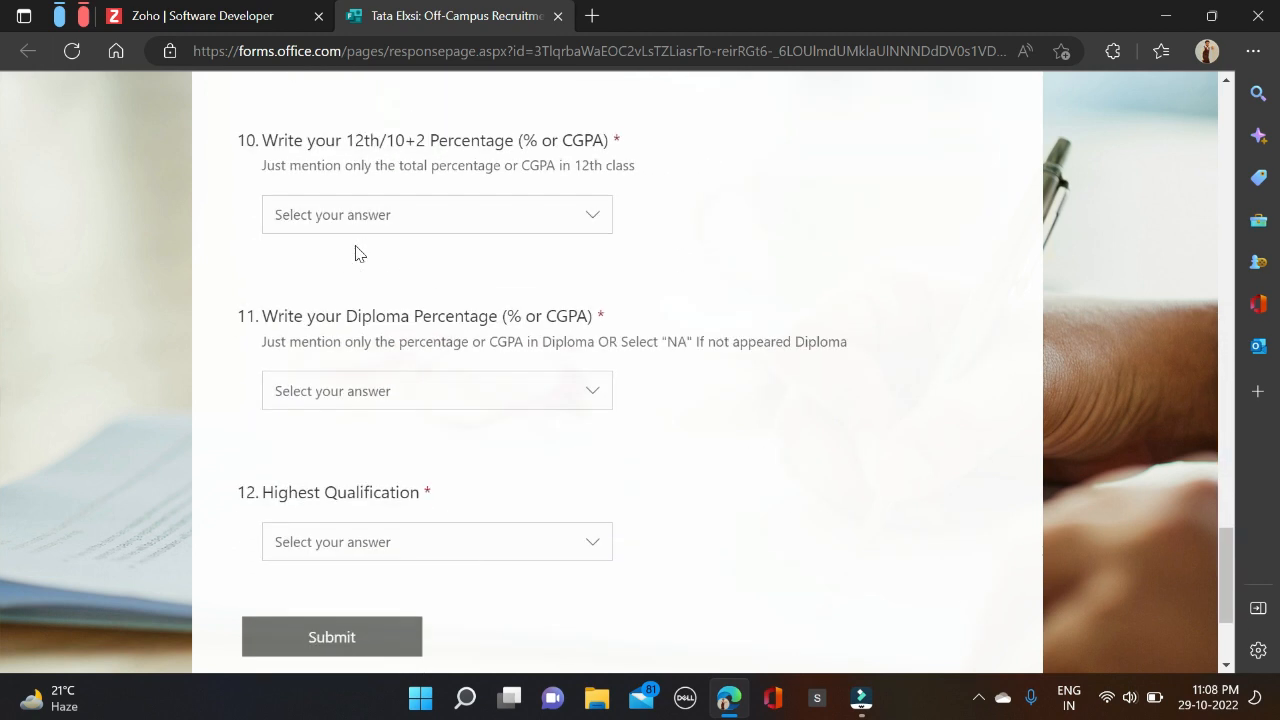
scroll(down, 3)
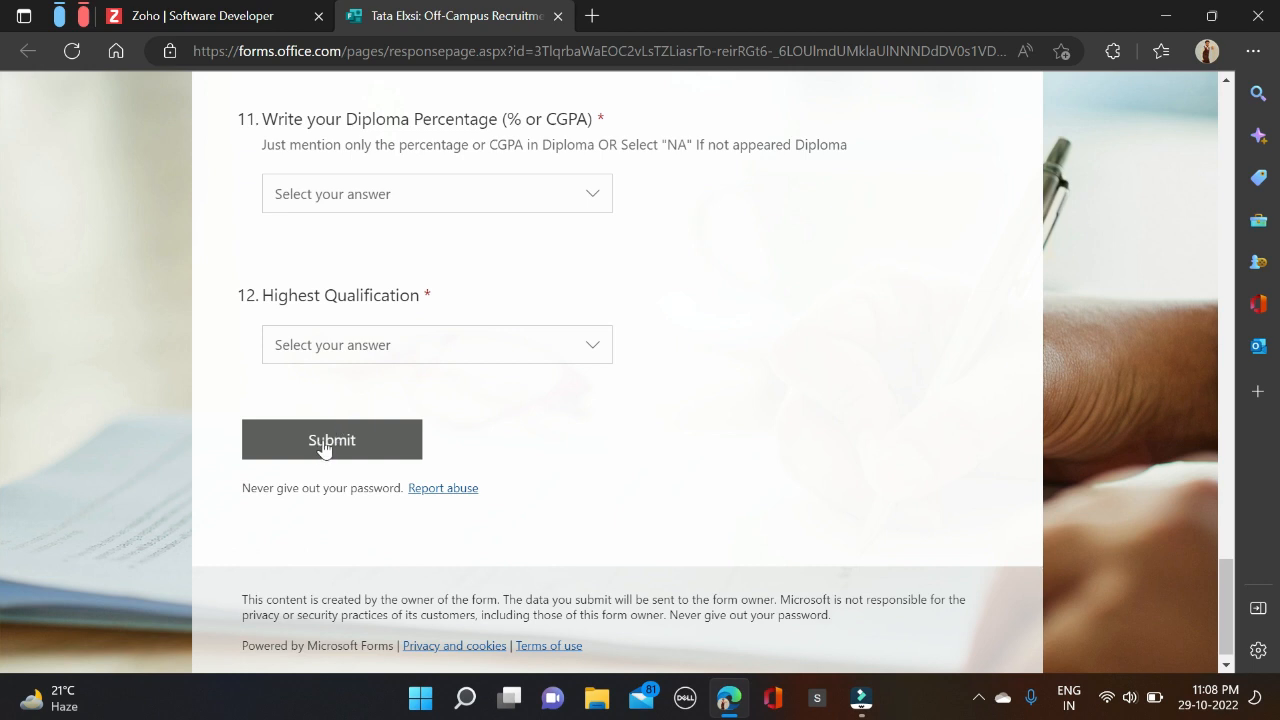
mouse_move(332, 440)
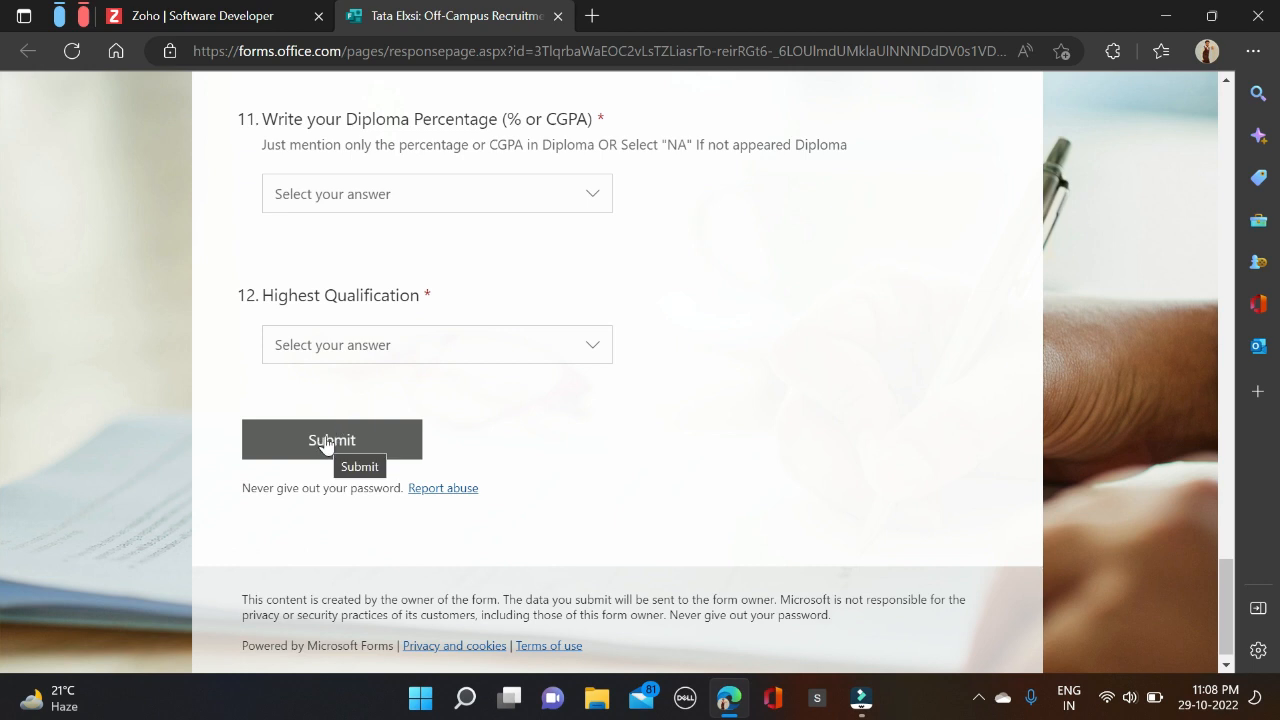
scroll(up, 3)
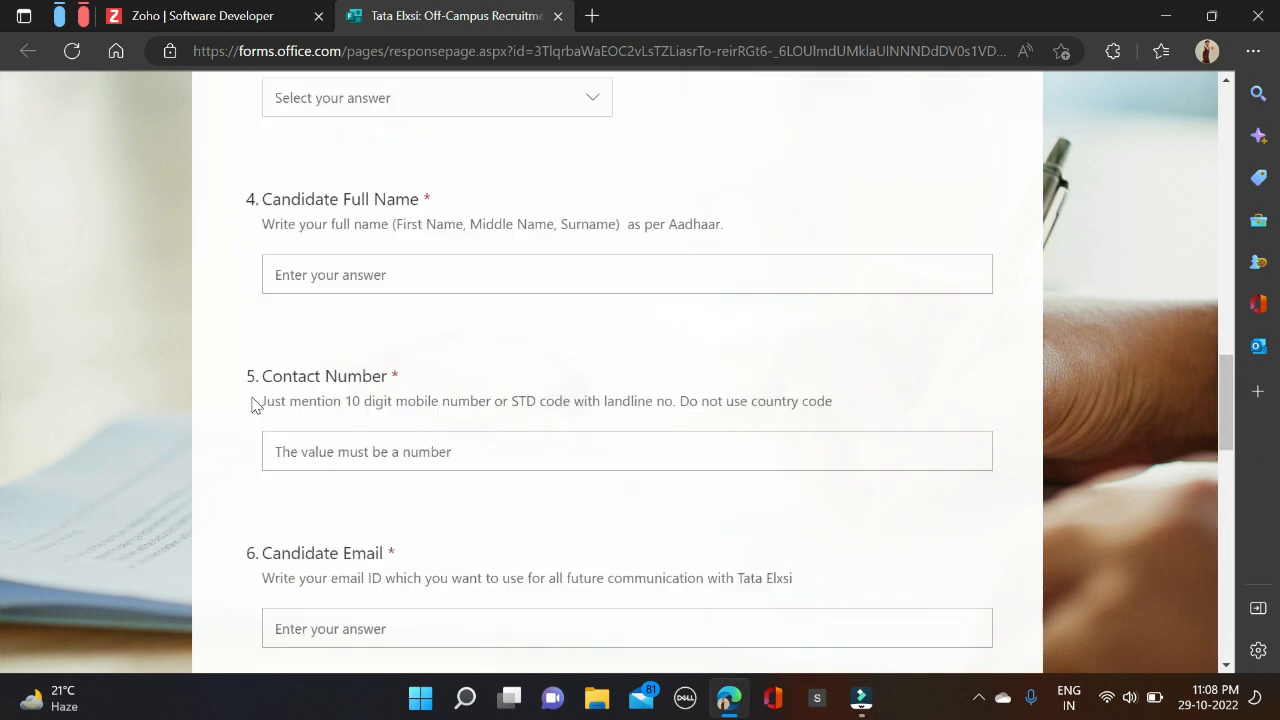
scroll(up, 3)
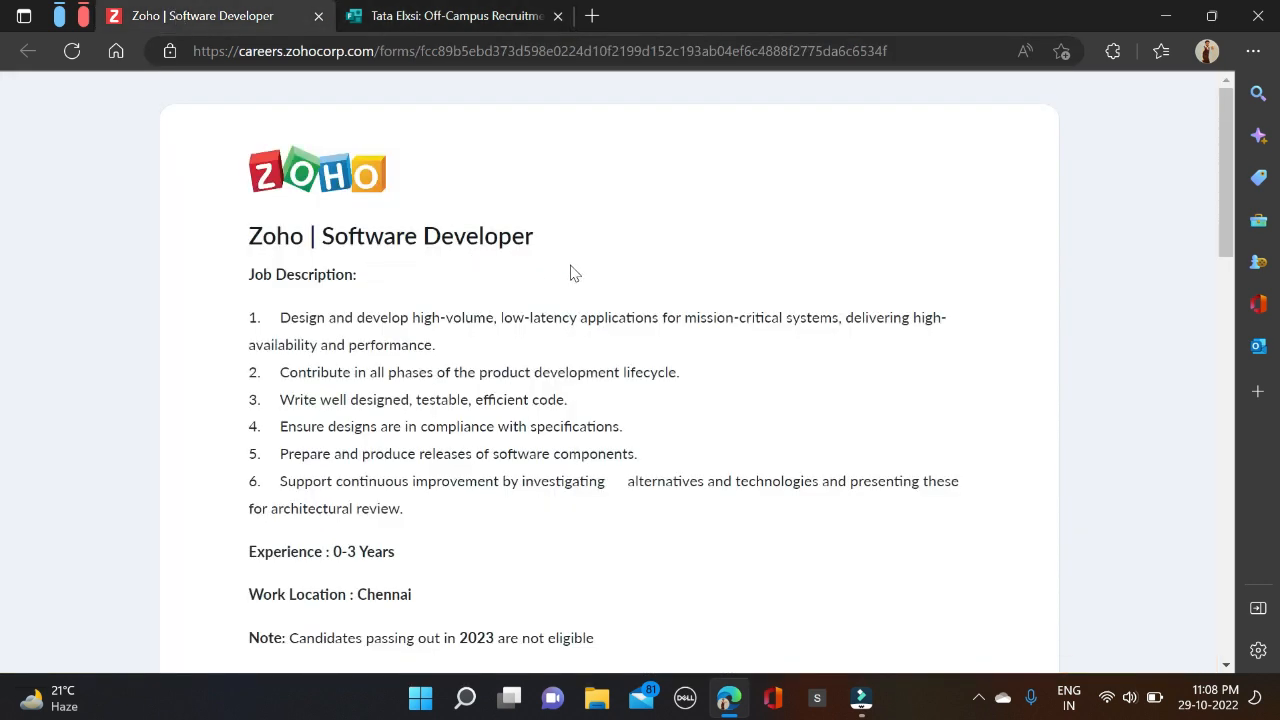
Scan the Software Developer form's candidate fields and highlight 'Experience : 0-3 Years'.
scroll(down, 3)
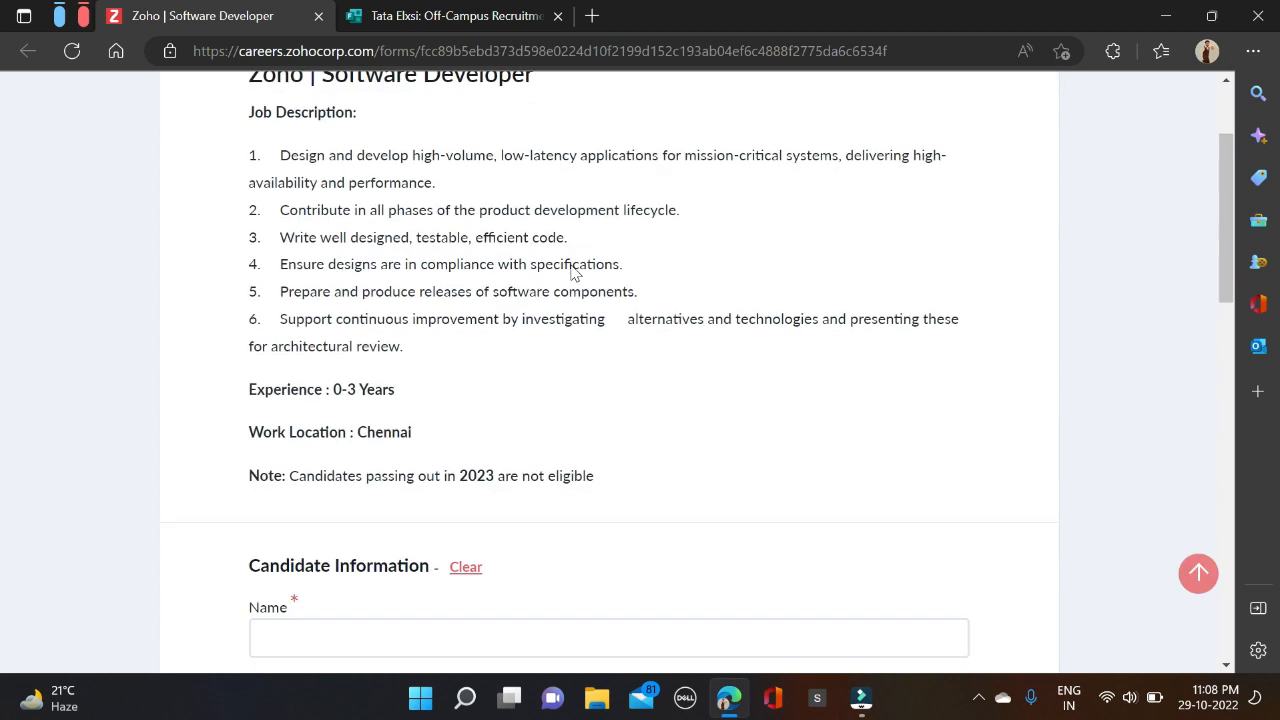
scroll(down, 3)
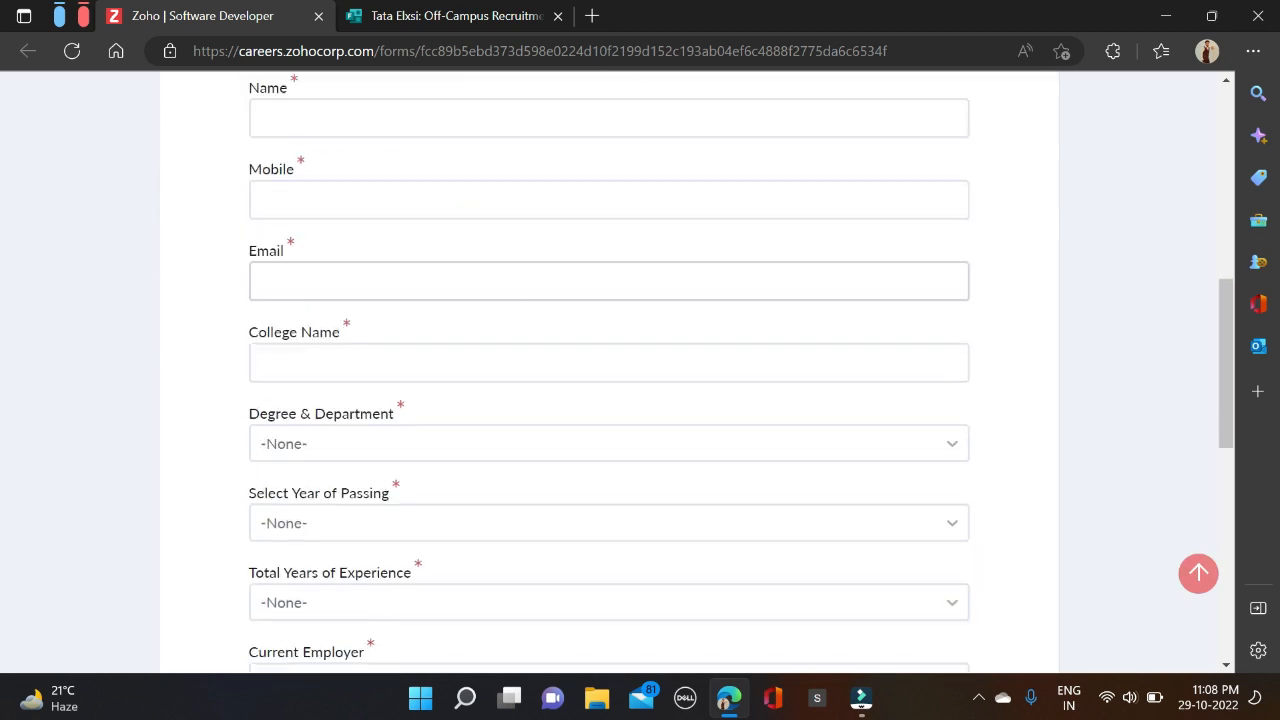
scroll(down, 3)
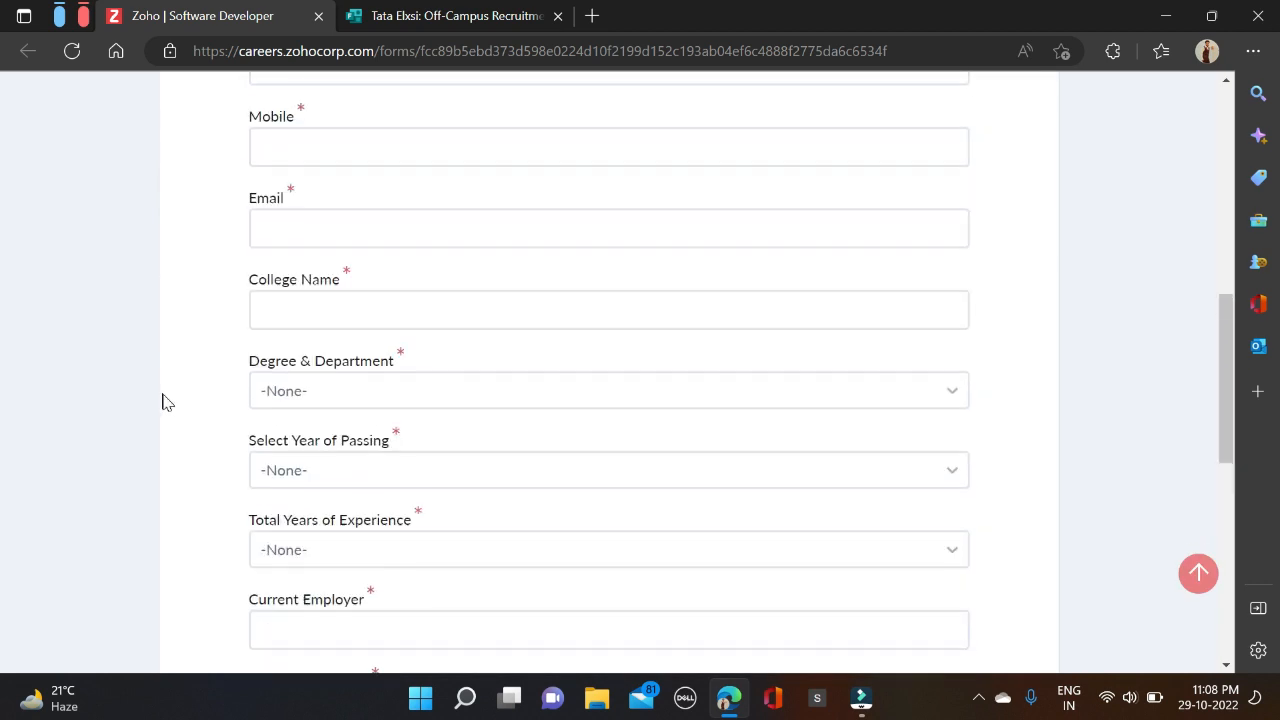
scroll(up, 3)
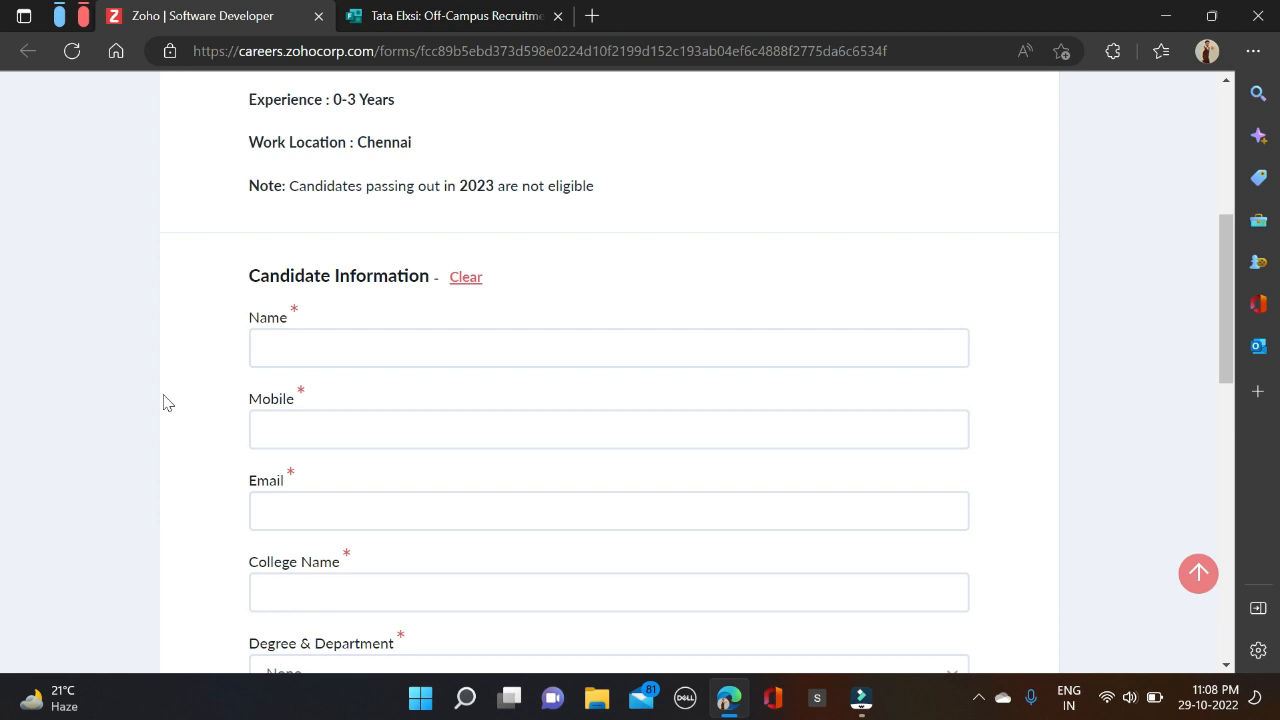
scroll(up, 3)
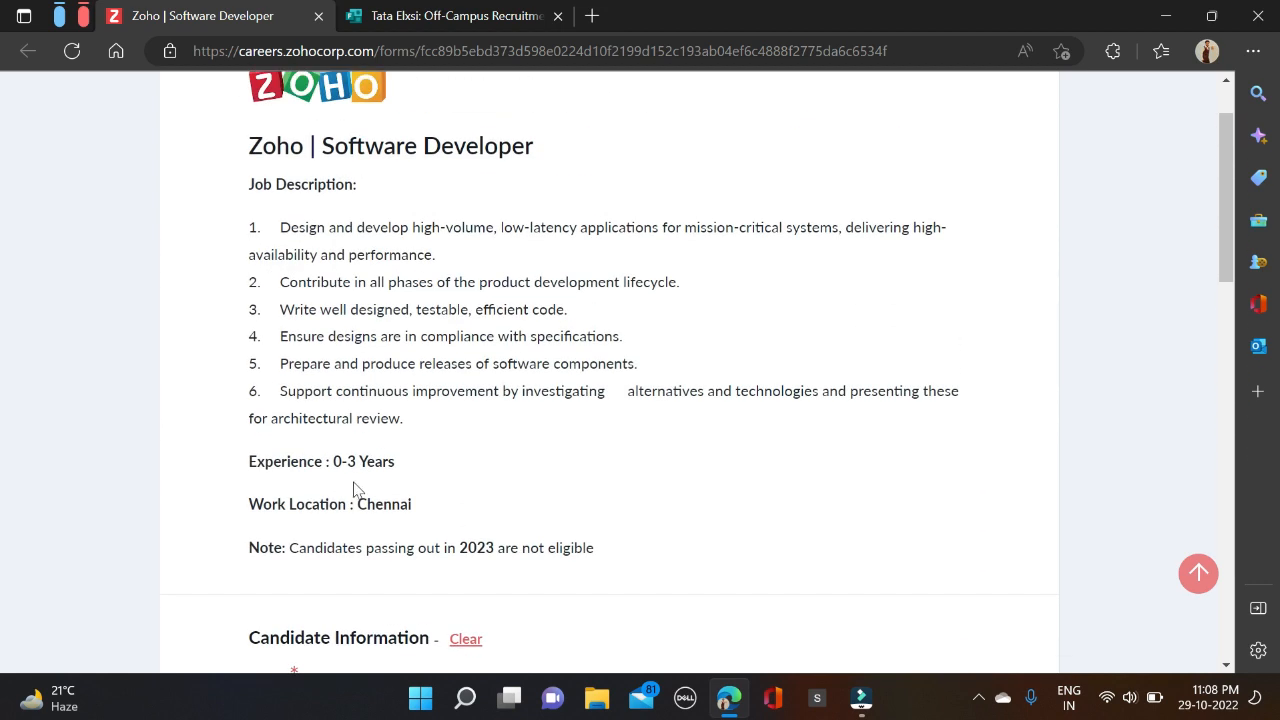
mouse_move(424, 516)
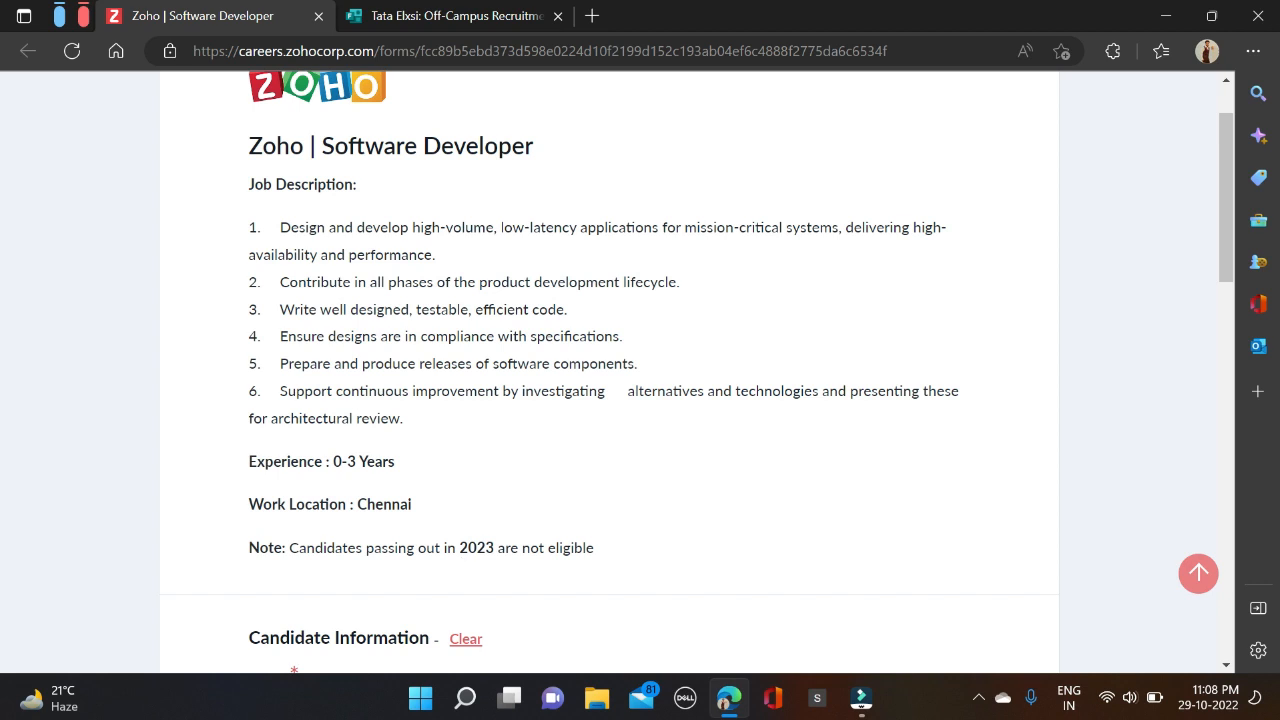
drag(460, 548, 592, 548)
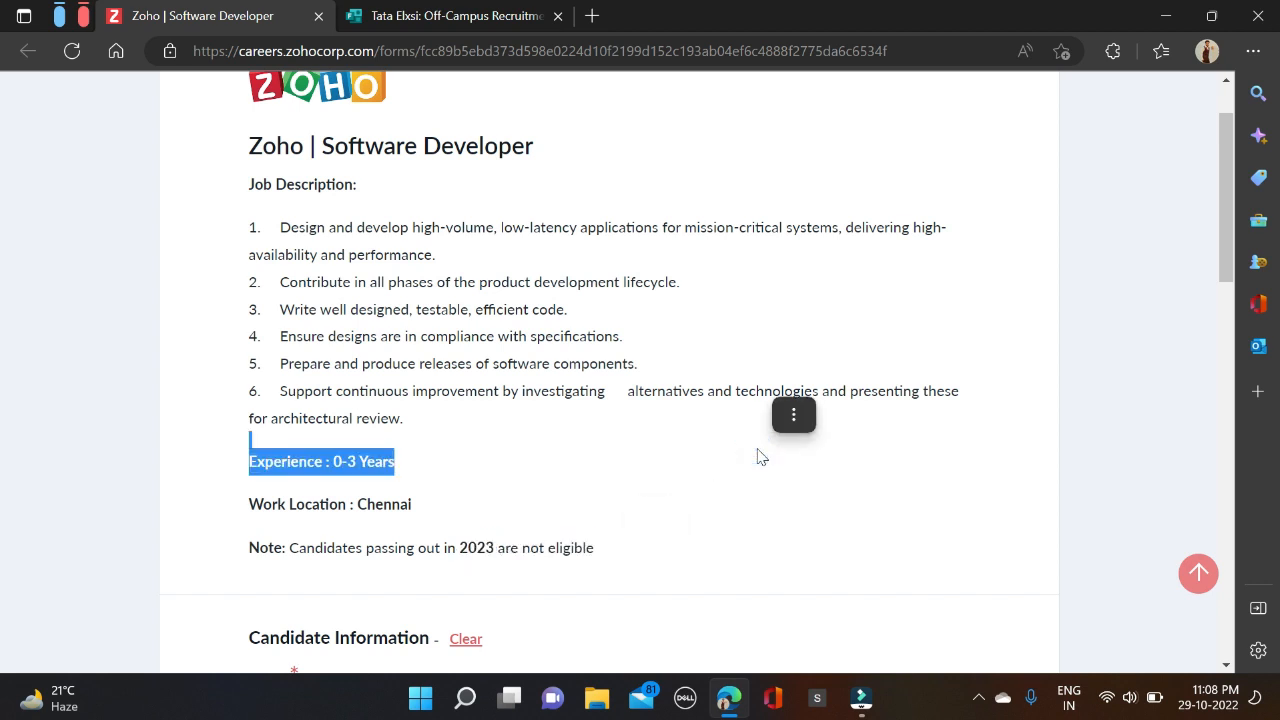
mouse_move(612, 390)
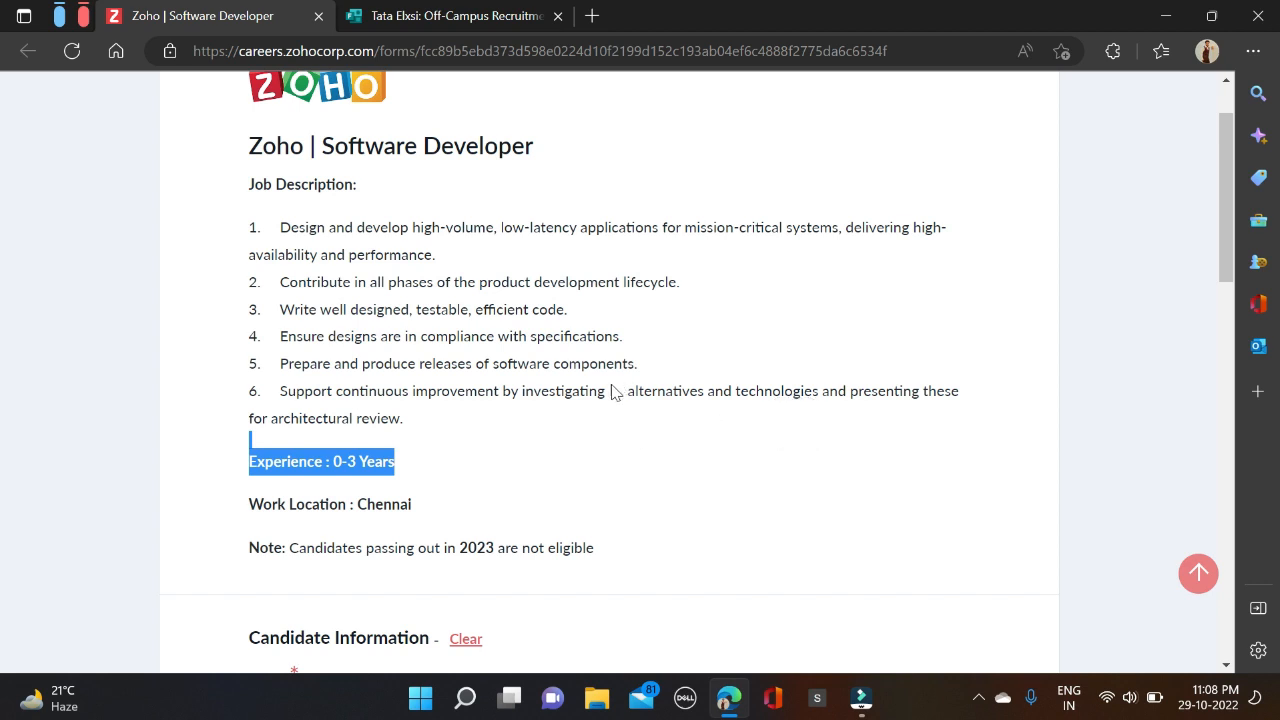
scroll(down, 3)
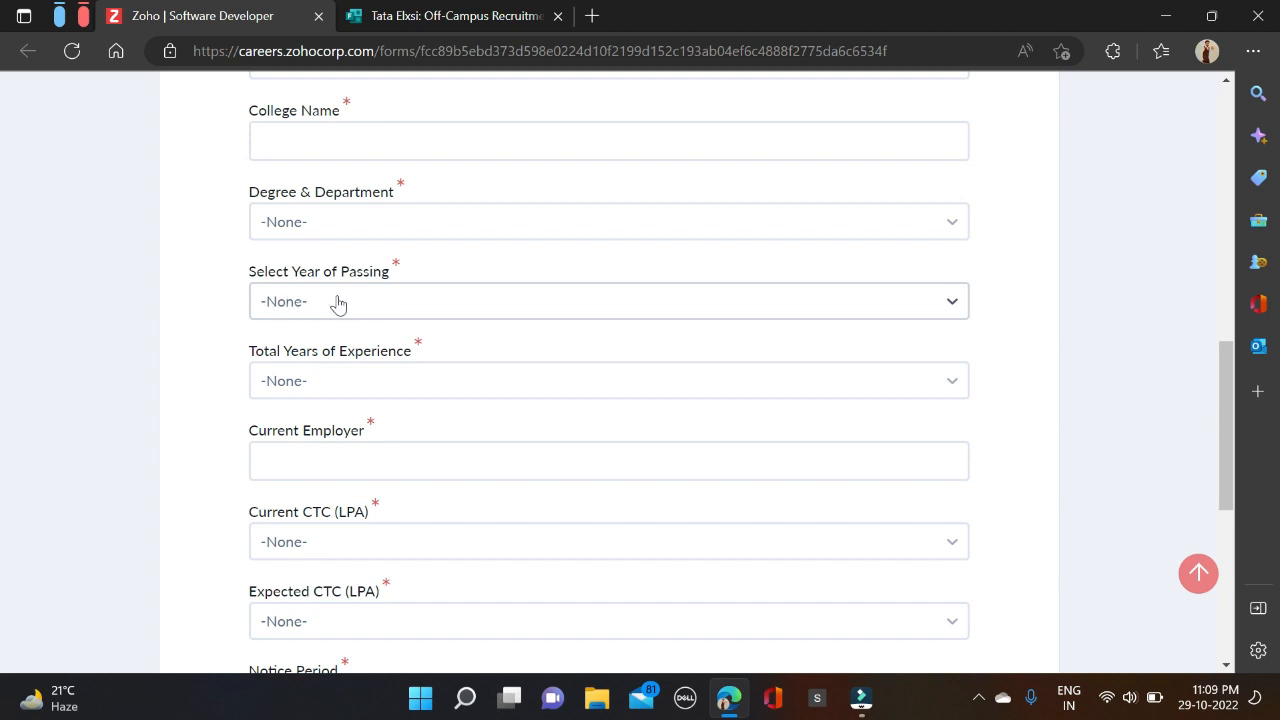
click(608, 300)
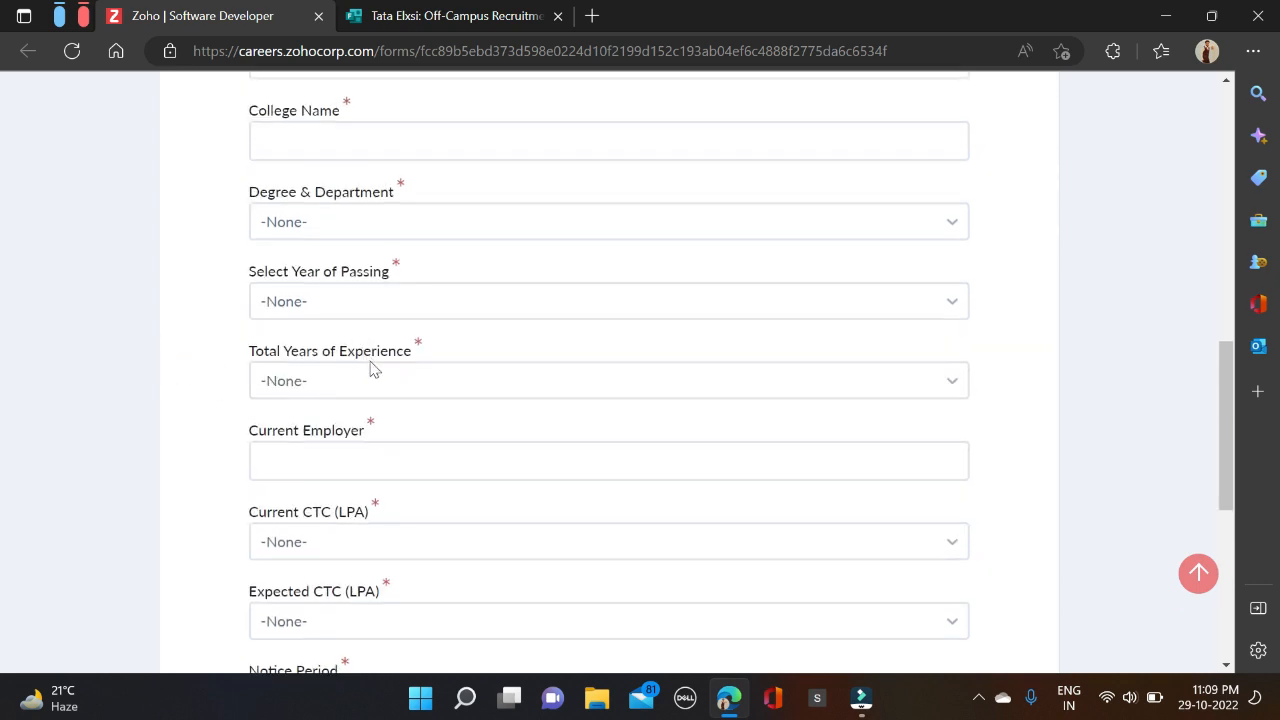
click(608, 380)
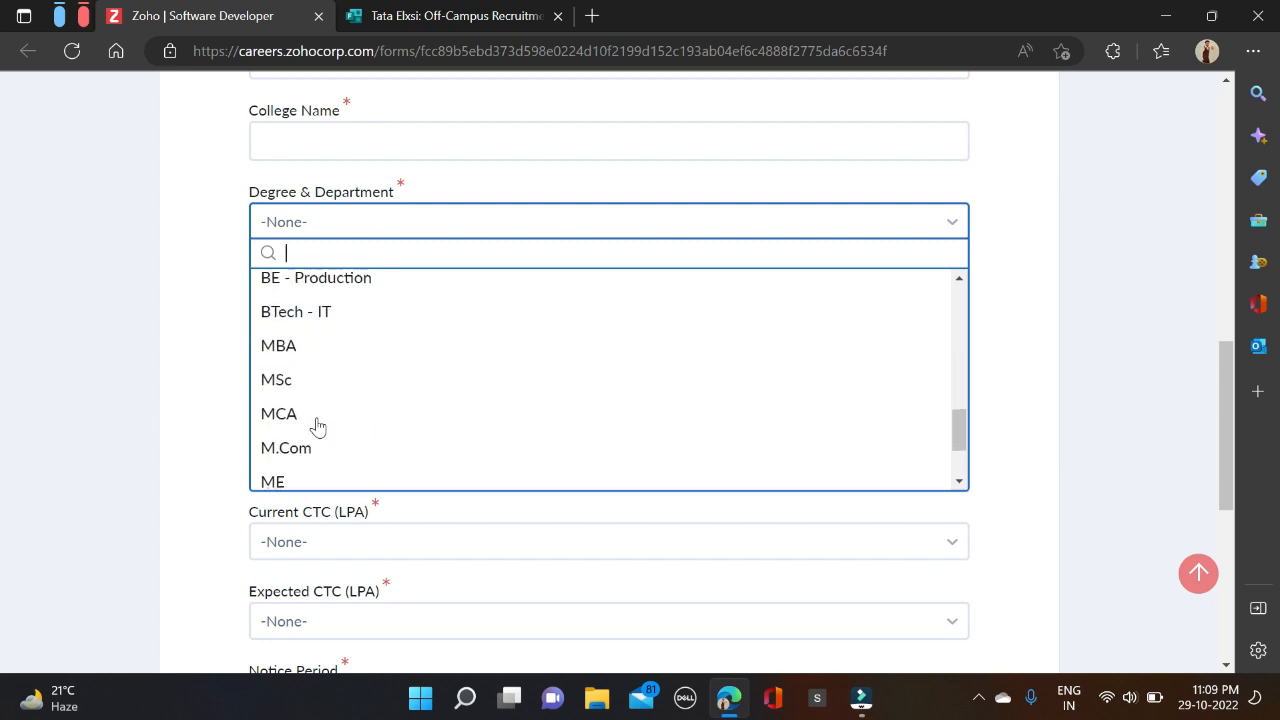
scroll(down, 3)
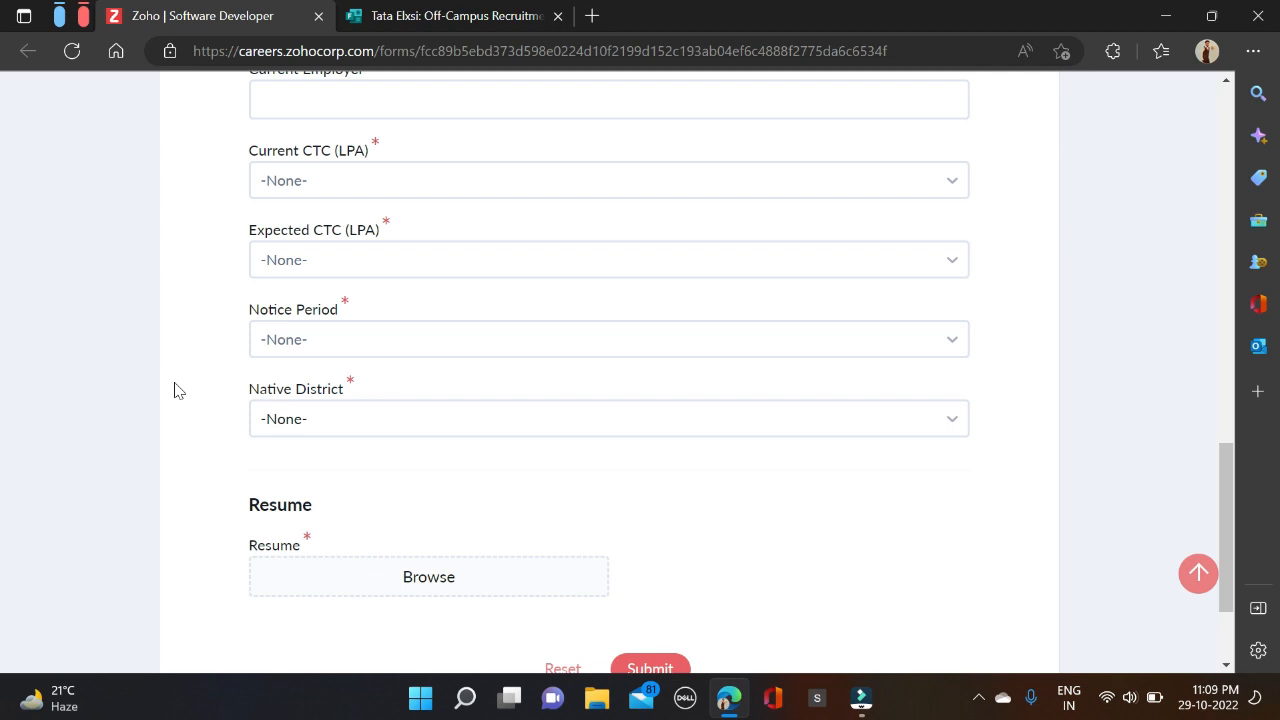
scroll(down, 3)
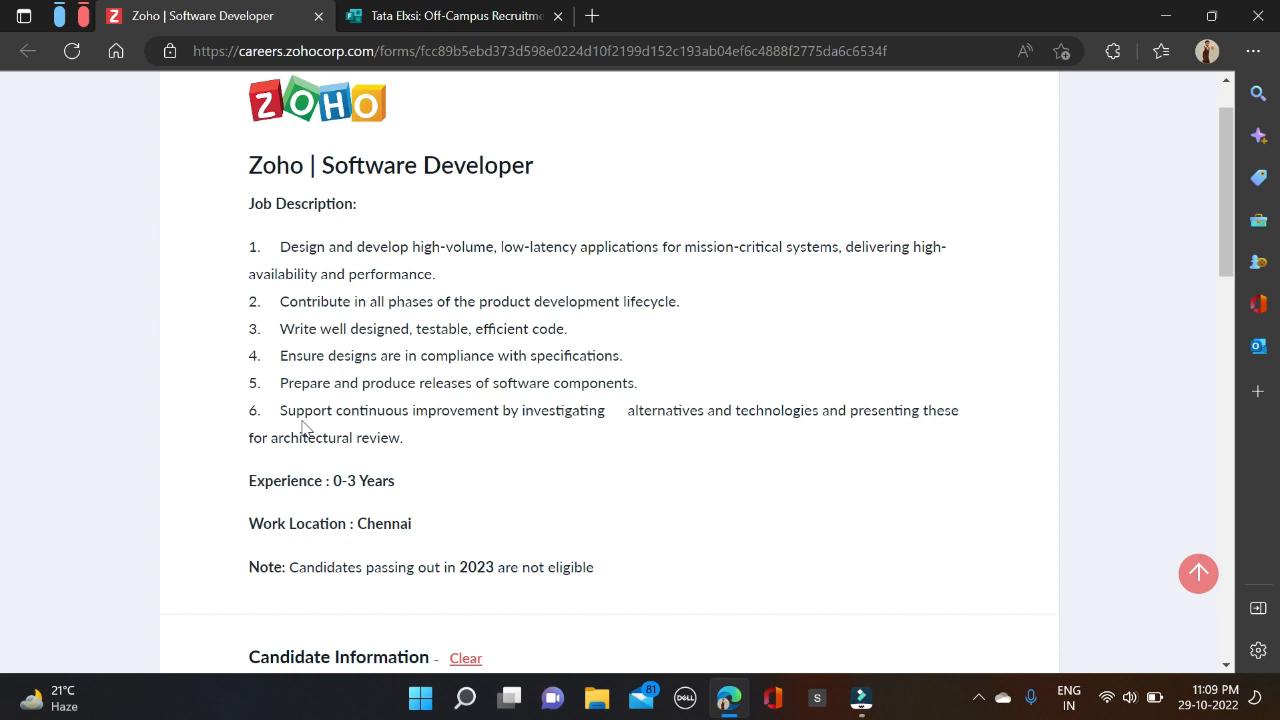
mouse_move(340, 516)
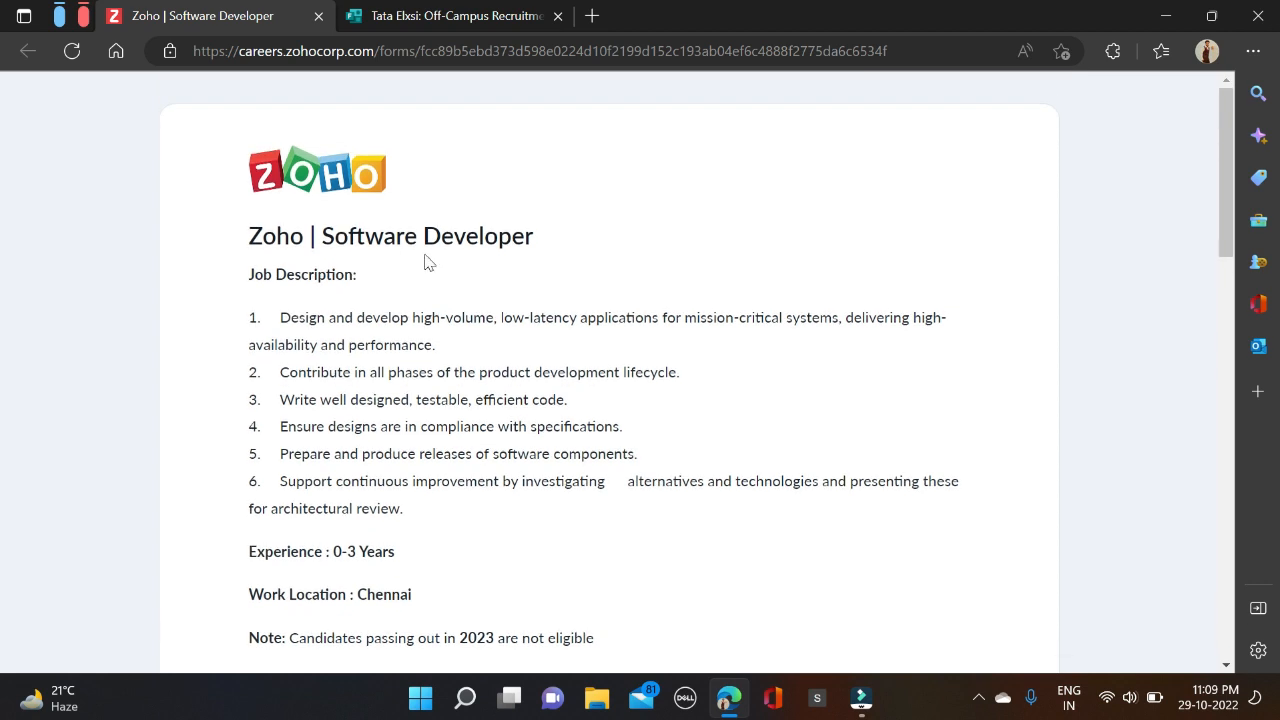
mouse_move(268, 220)
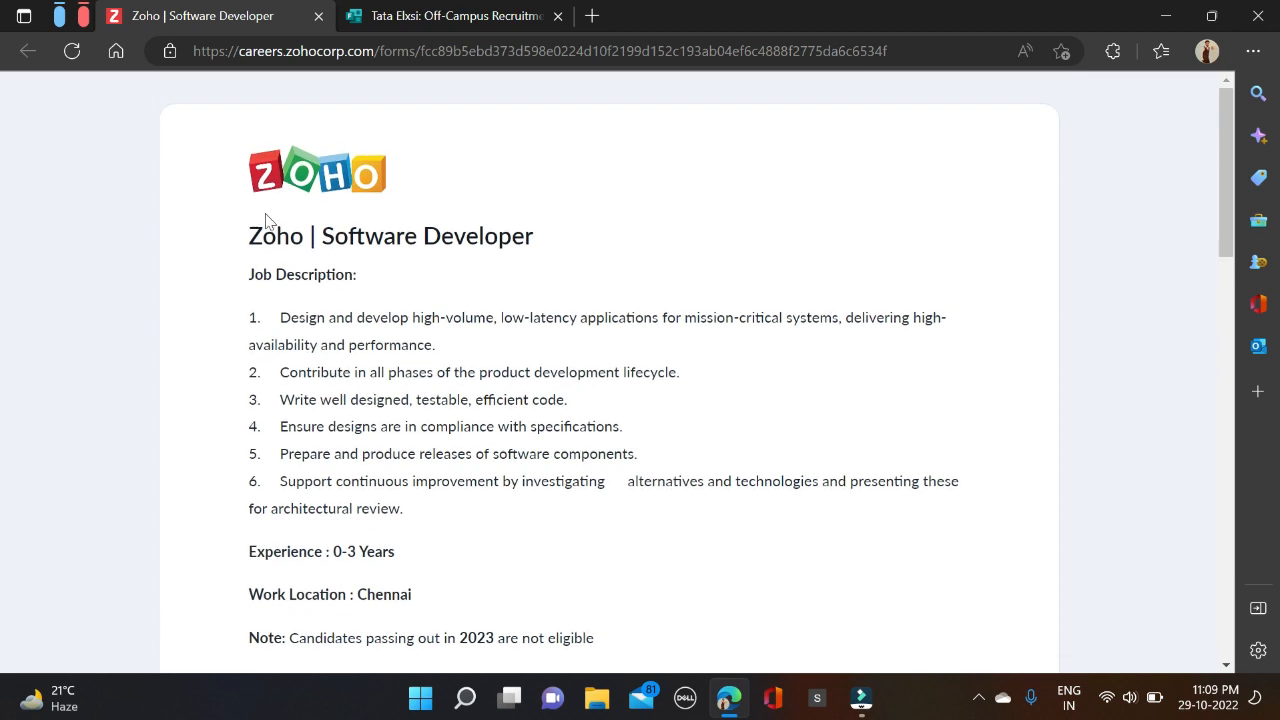
click(450, 16)
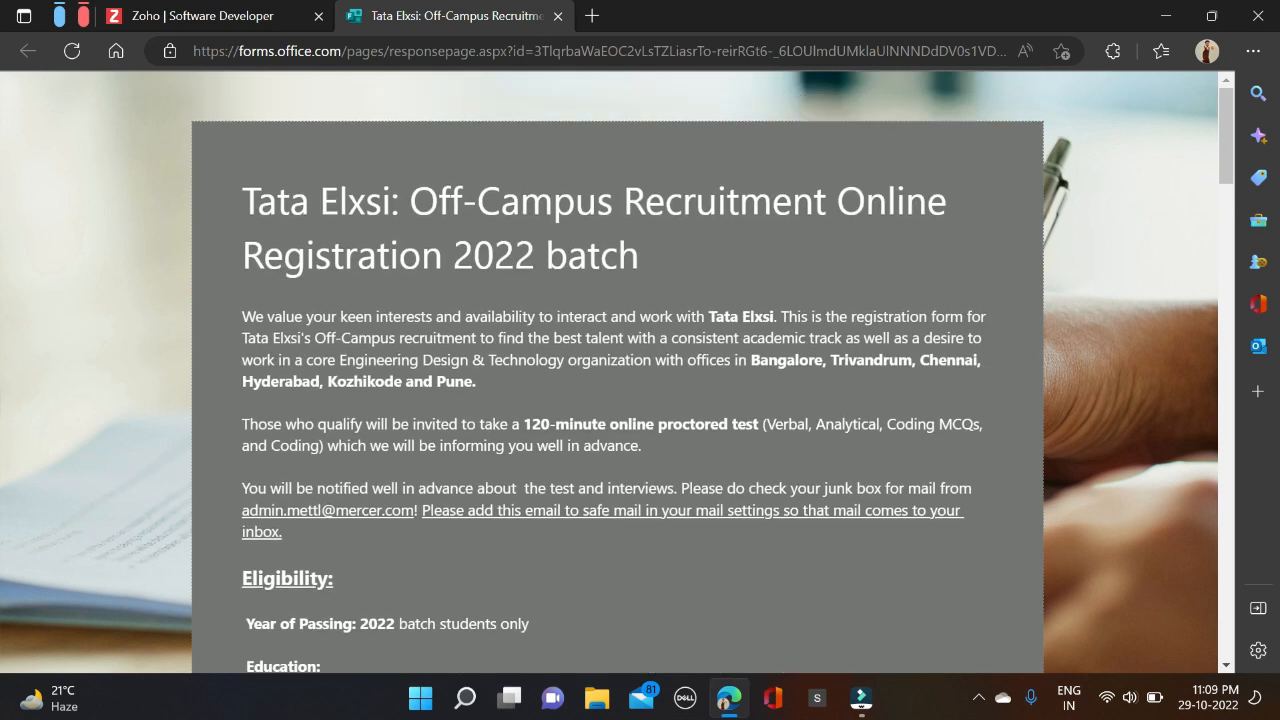
click(190, 16)
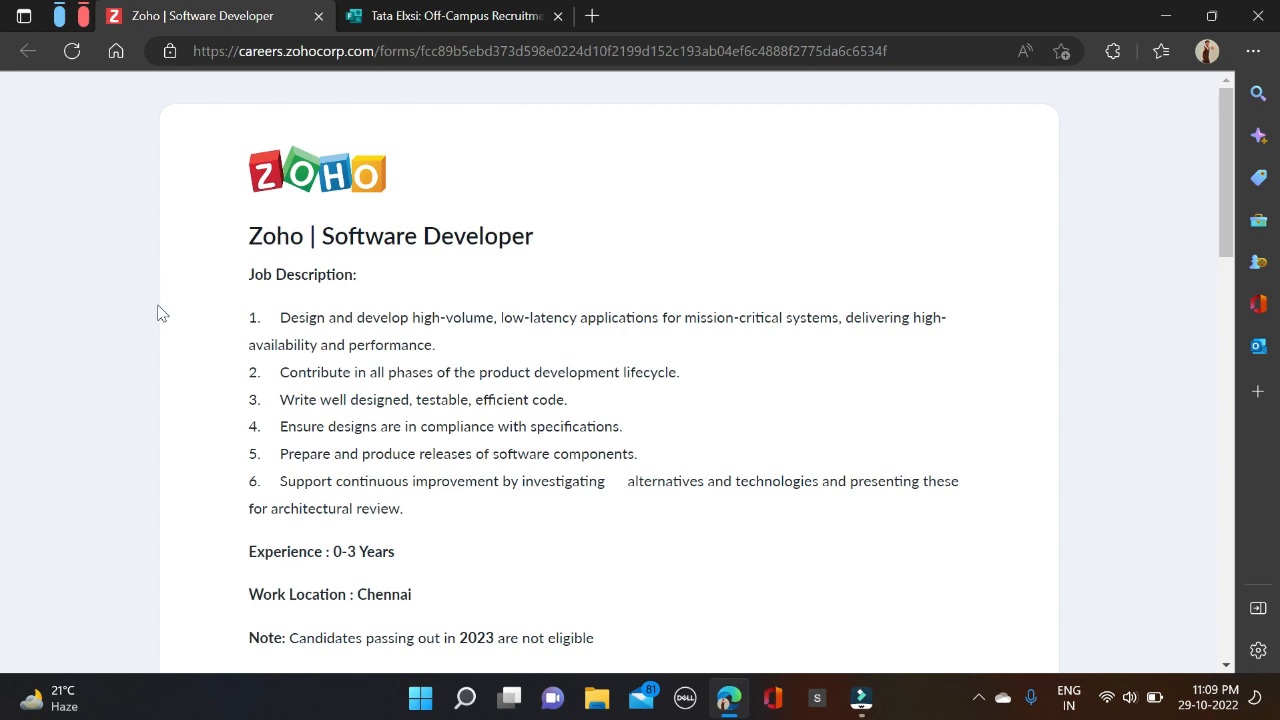
mouse_move(248, 258)
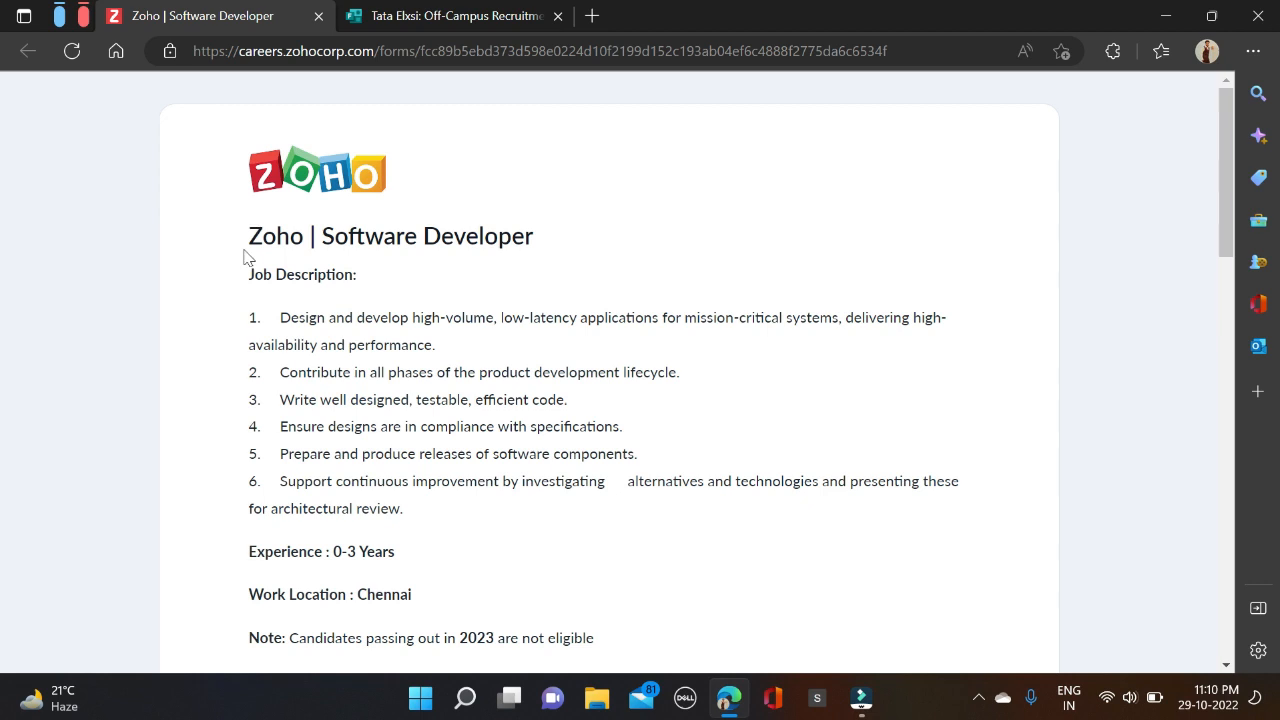
mouse_move(204, 200)
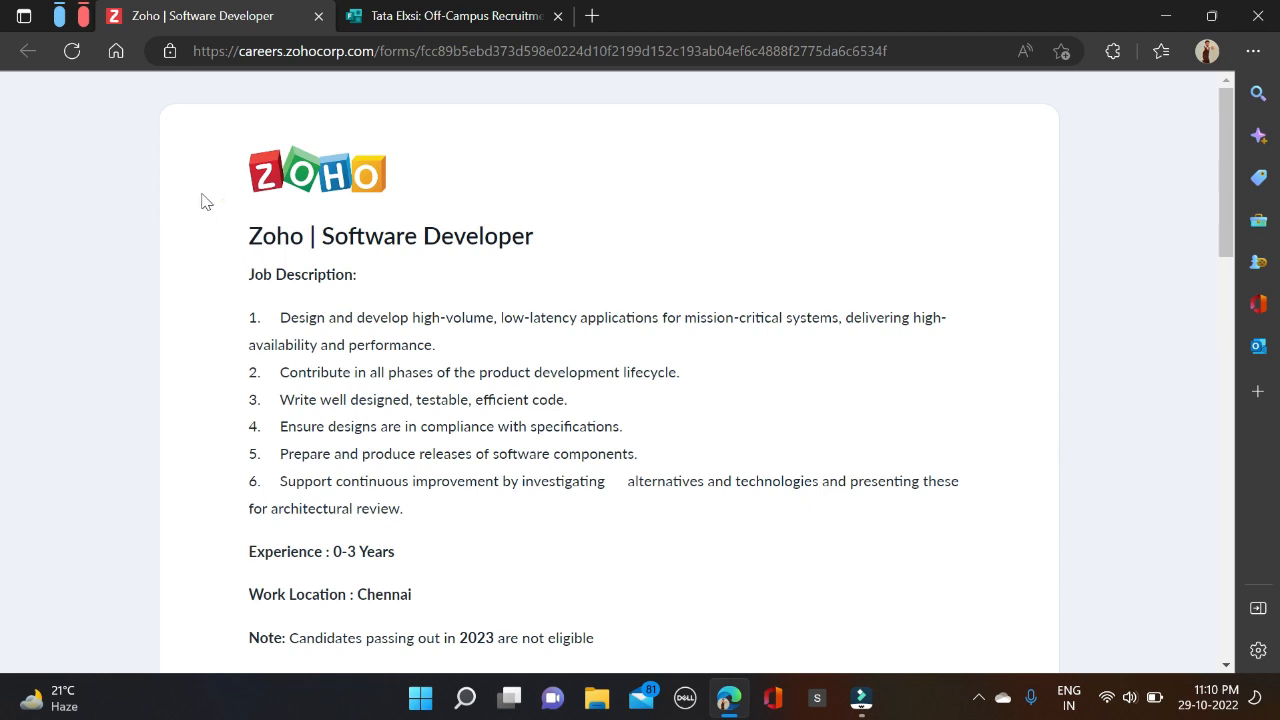